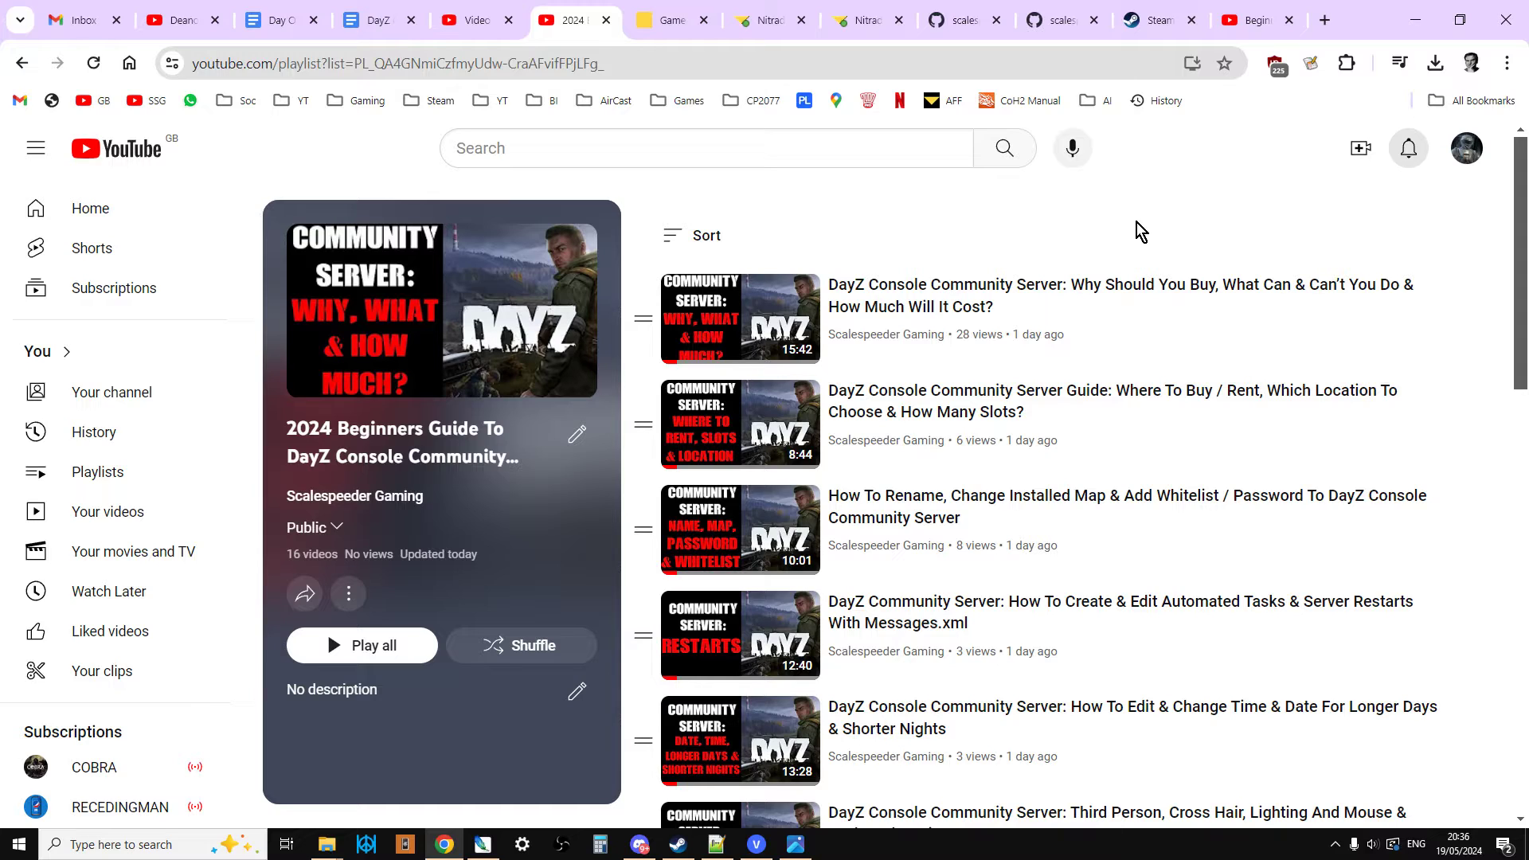
pyautogui.moveTo(1070, 247)
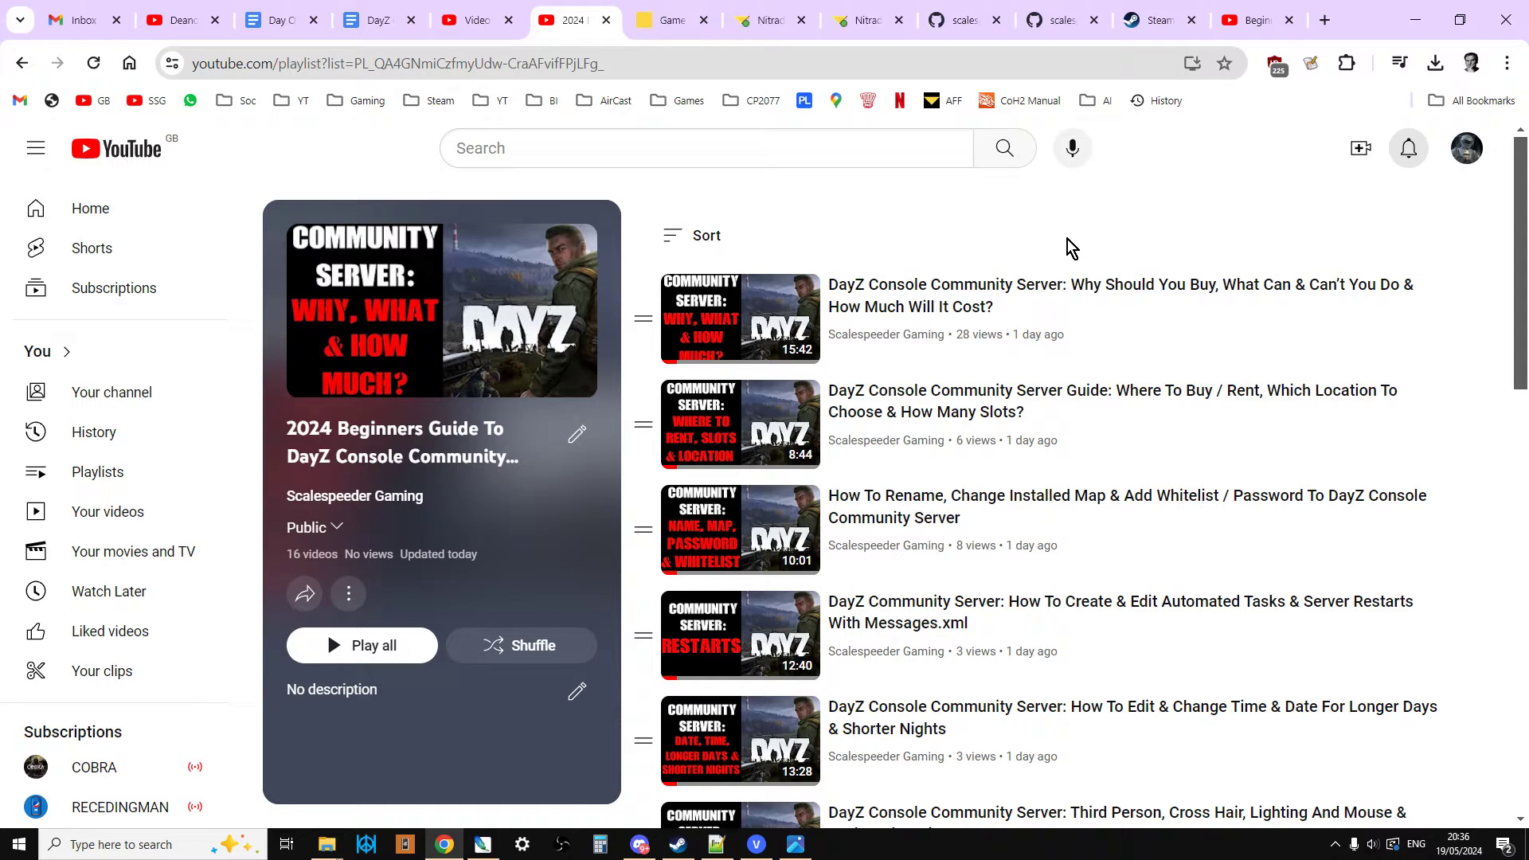
# Scroll through the YouTube DayZ community server playlist to review its videos
pyautogui.scroll(-3)
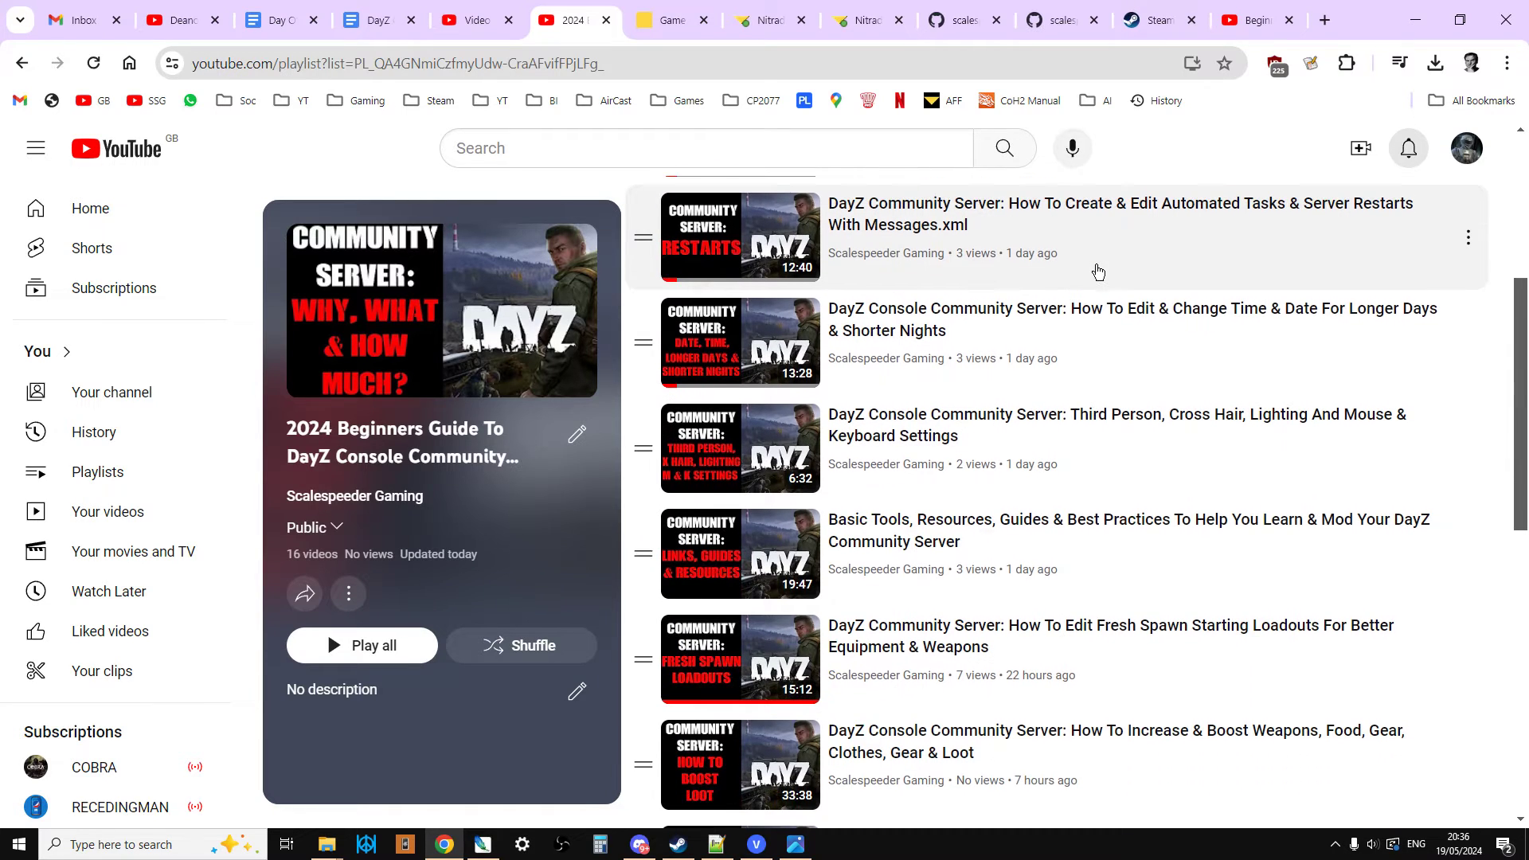
pyautogui.scroll(3)
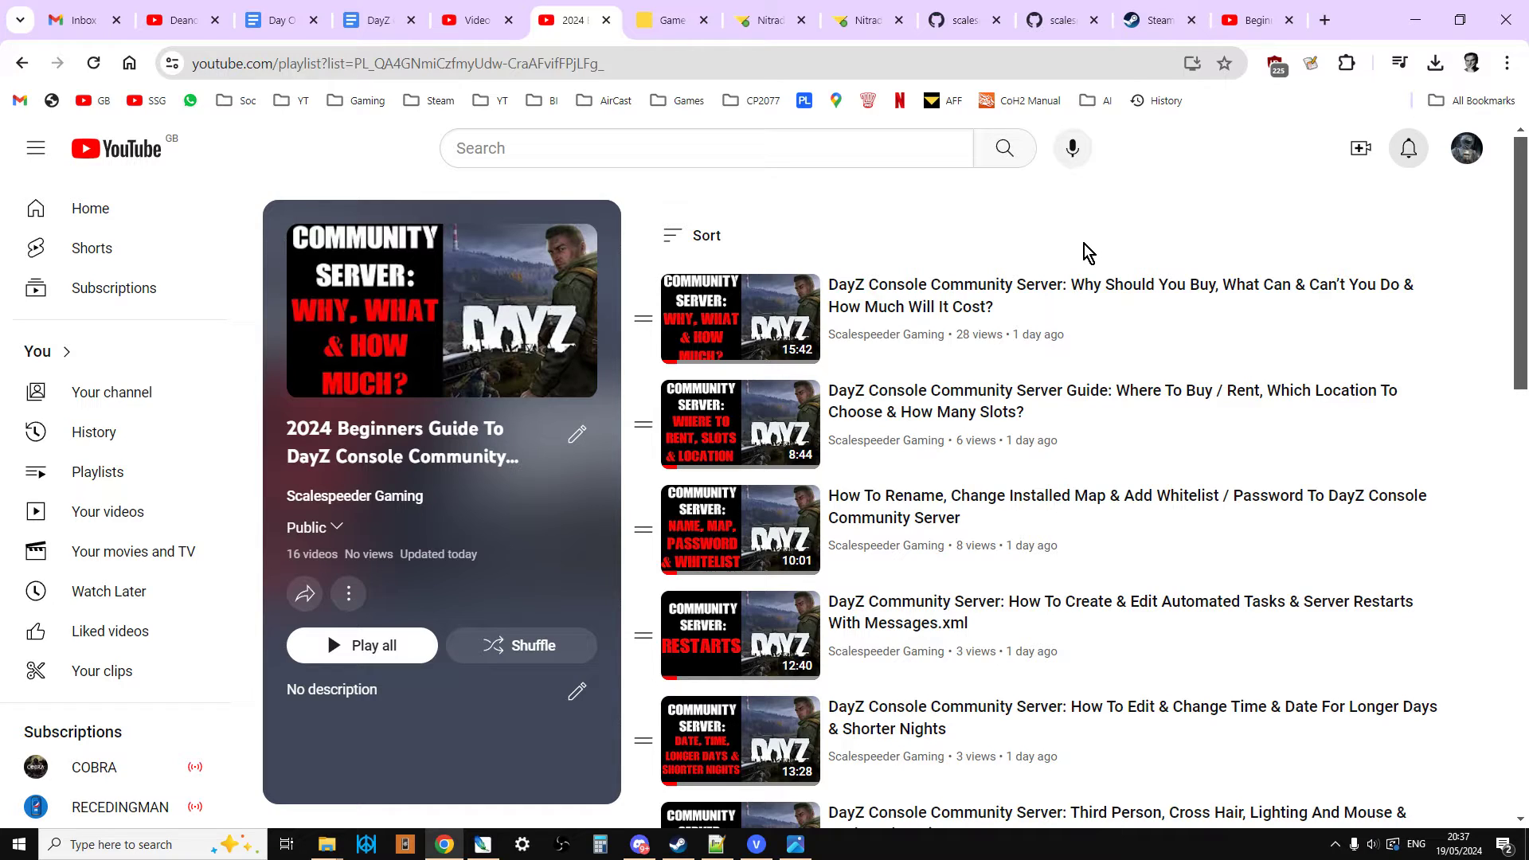
pyautogui.moveTo(955, 248)
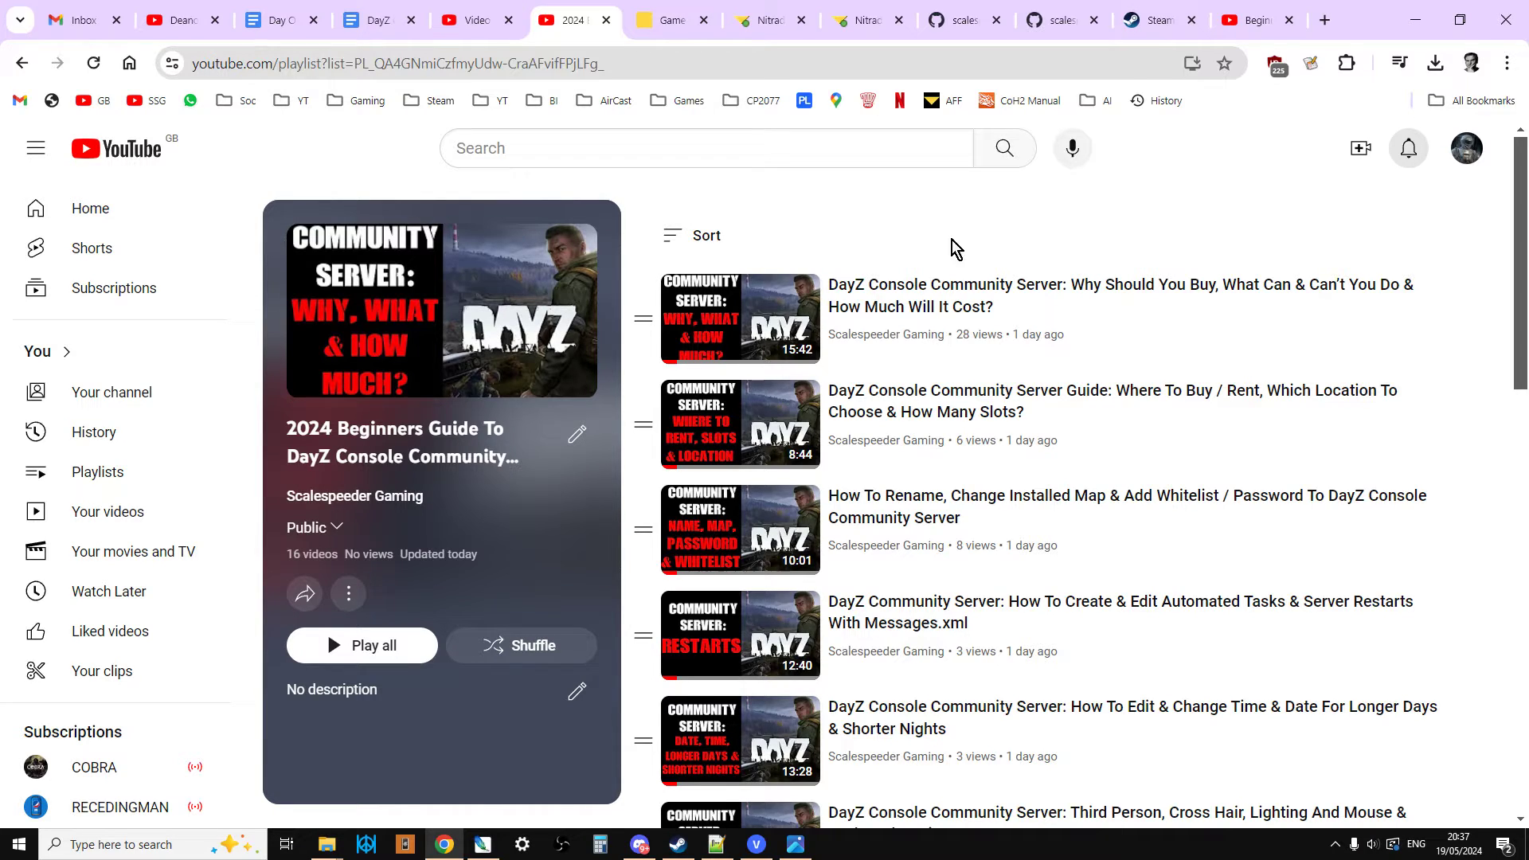
pyautogui.moveTo(672, 19)
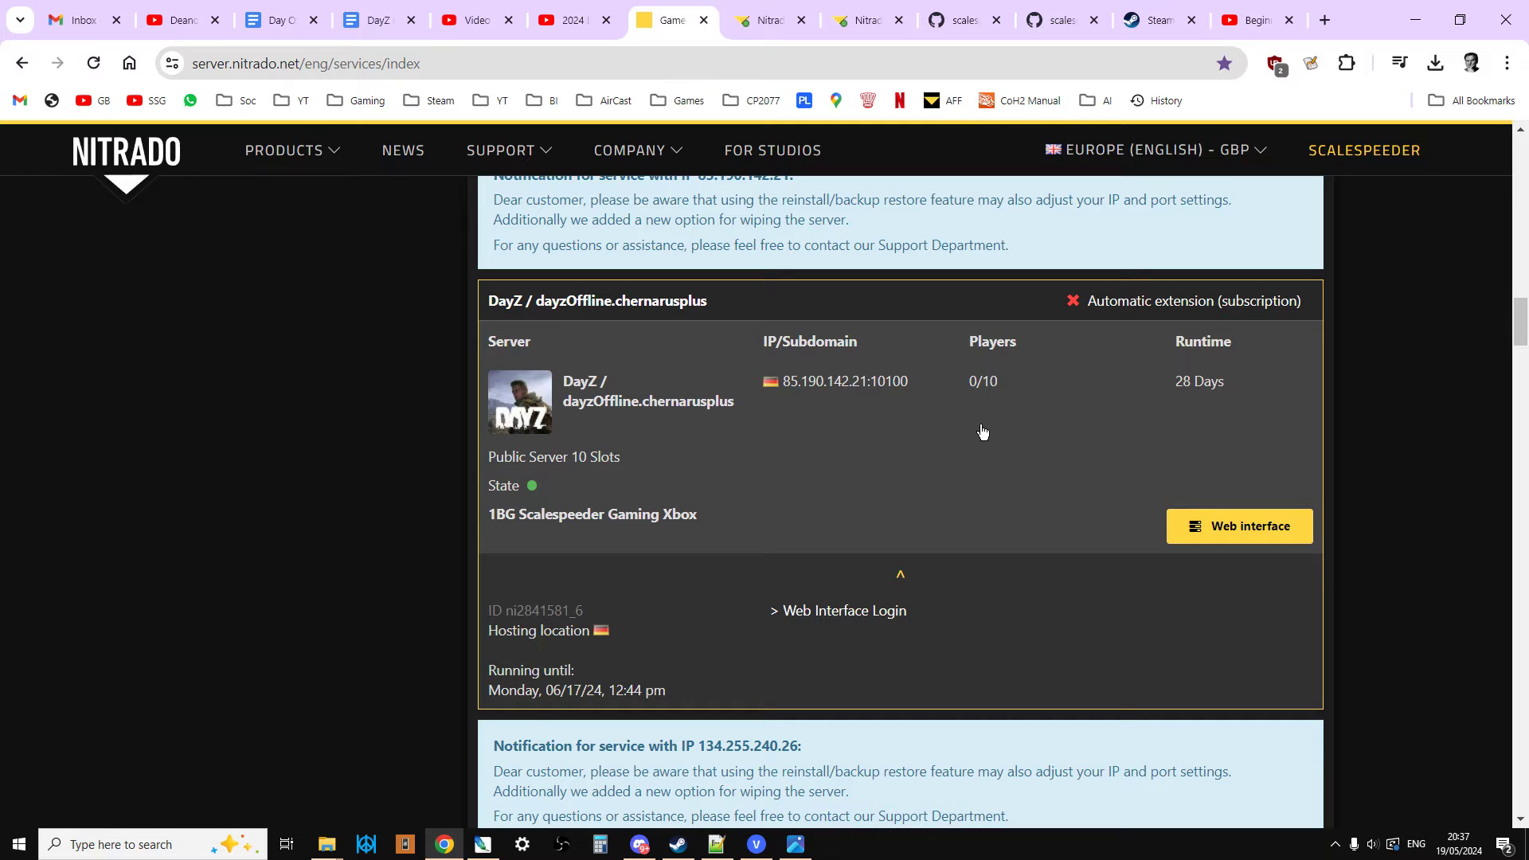
pyautogui.moveTo(1228, 536)
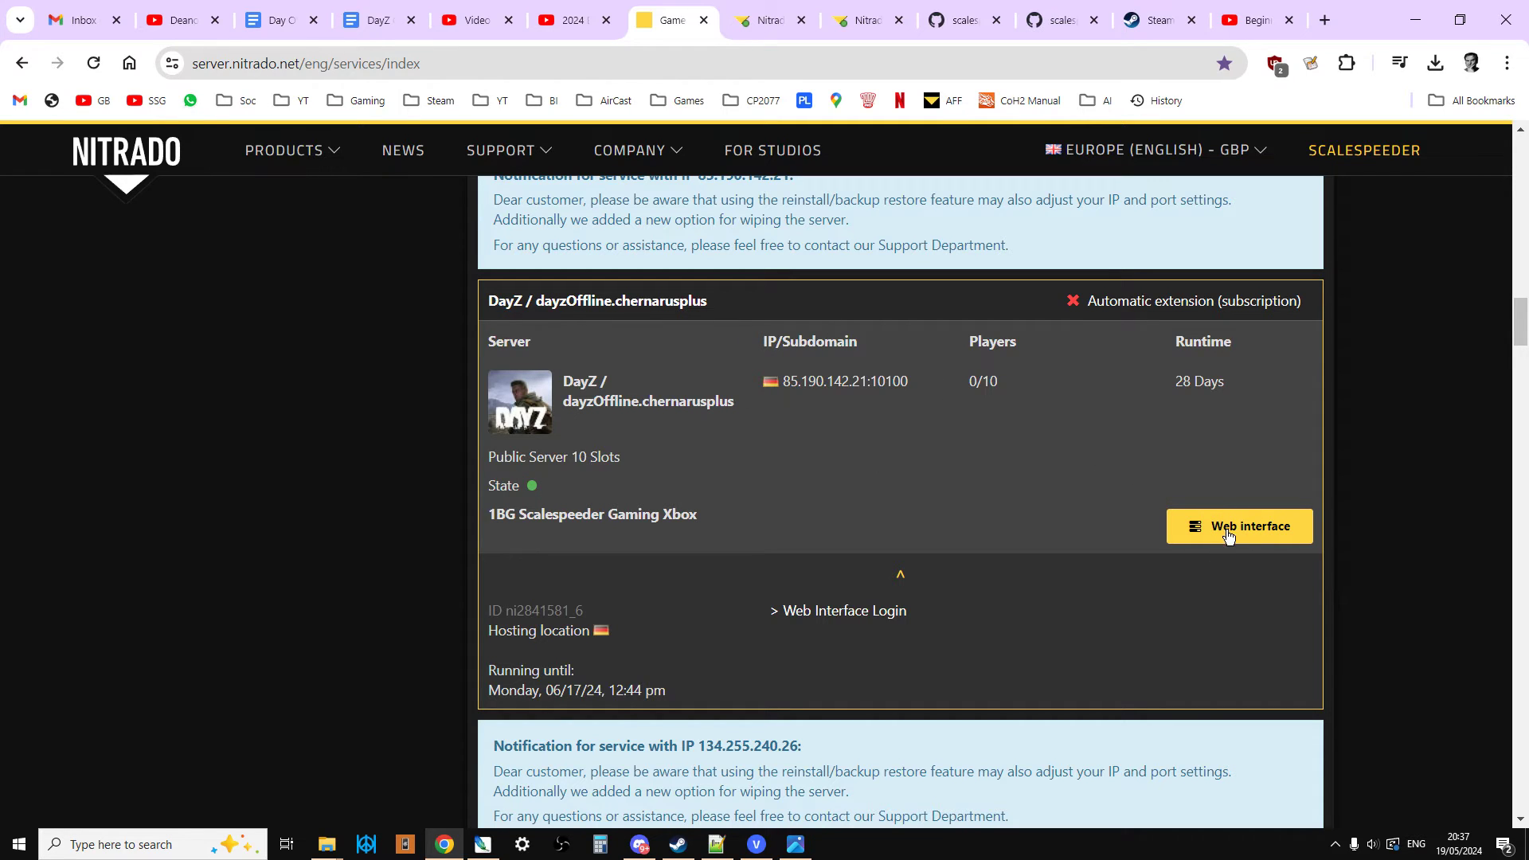
# Open the DayZ server's web interface dashboard and review its status graphs
pyautogui.click(1239, 525)
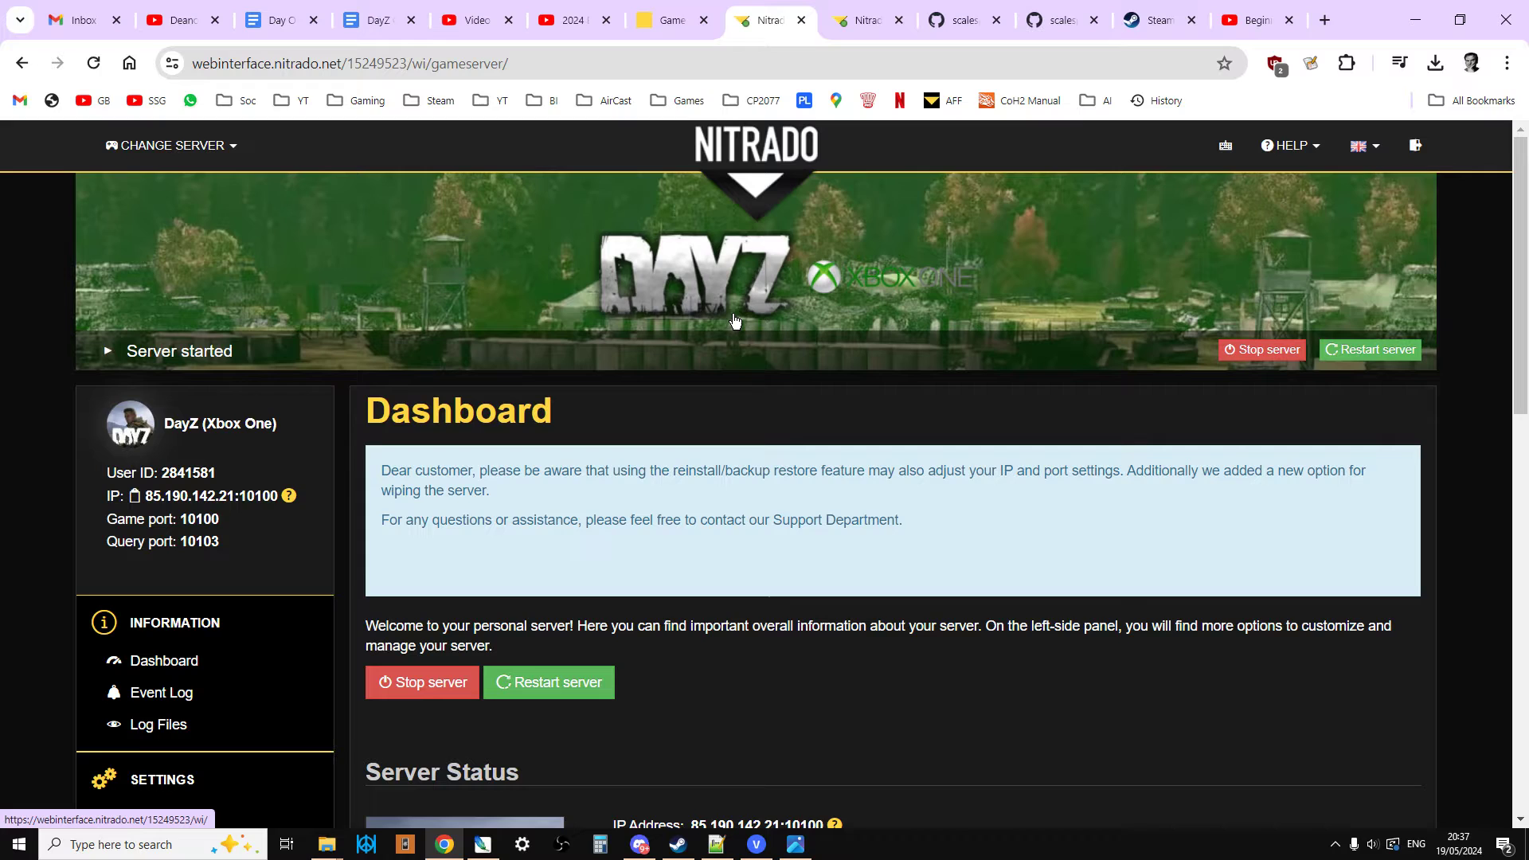
pyautogui.scroll(-3)
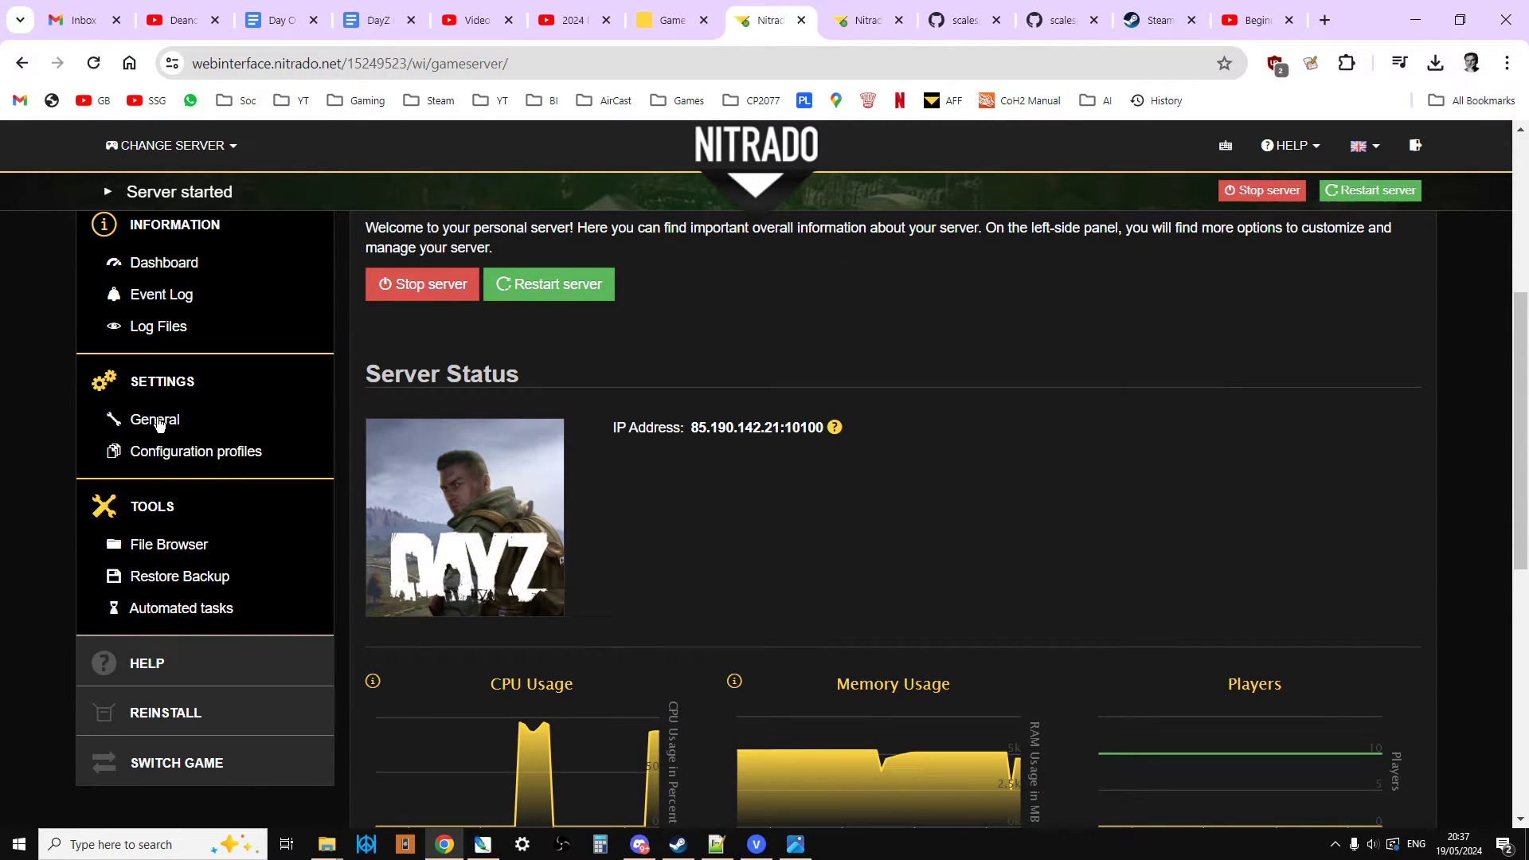
# Go to Settings > General and bring 'Reset Mission-xml to default' into view
pyautogui.click(153, 419)
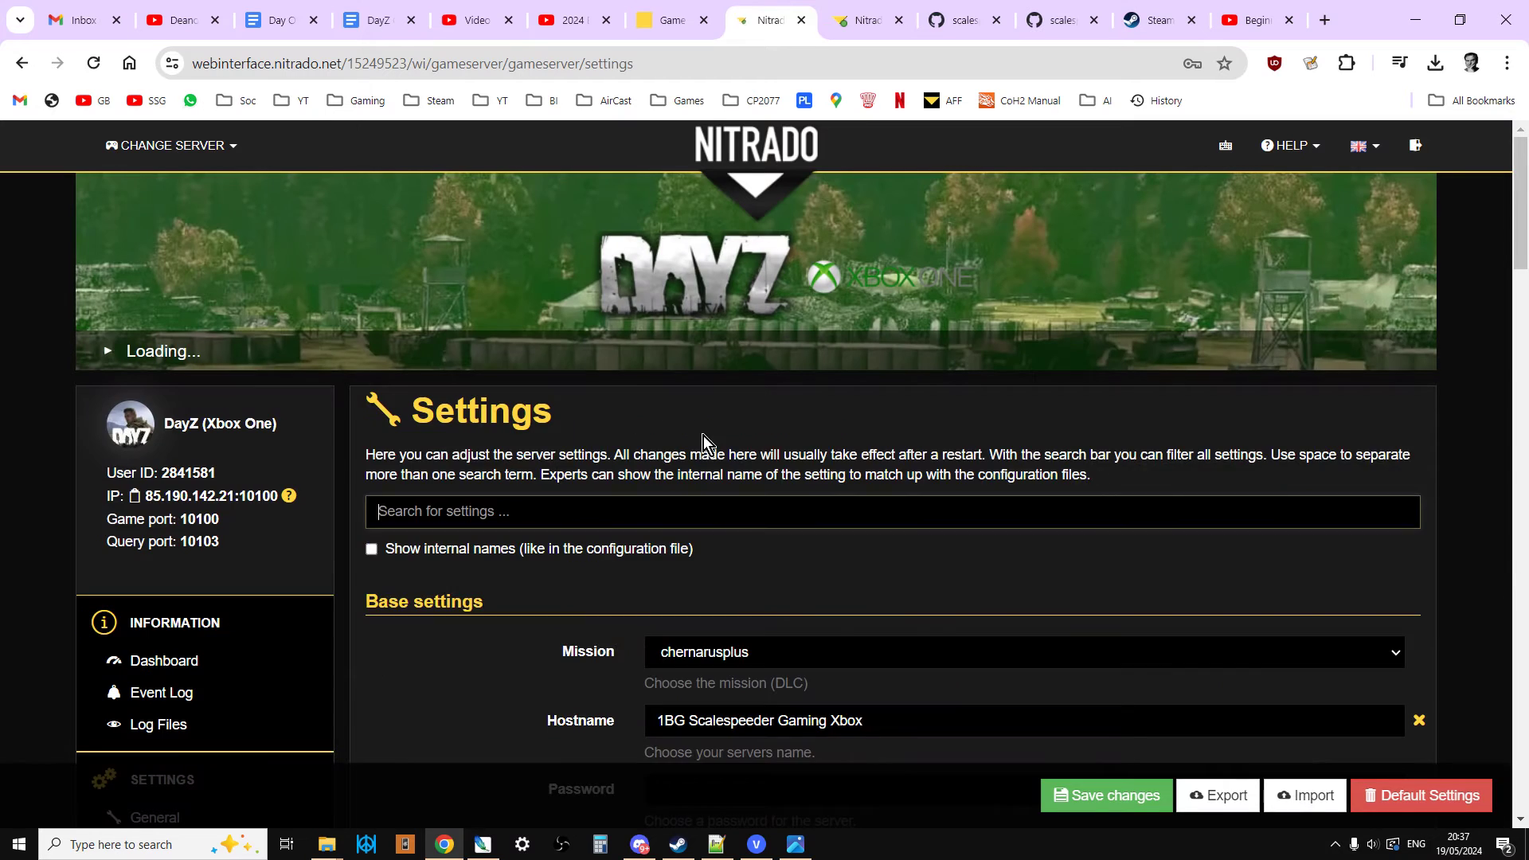
pyautogui.scroll(-3)
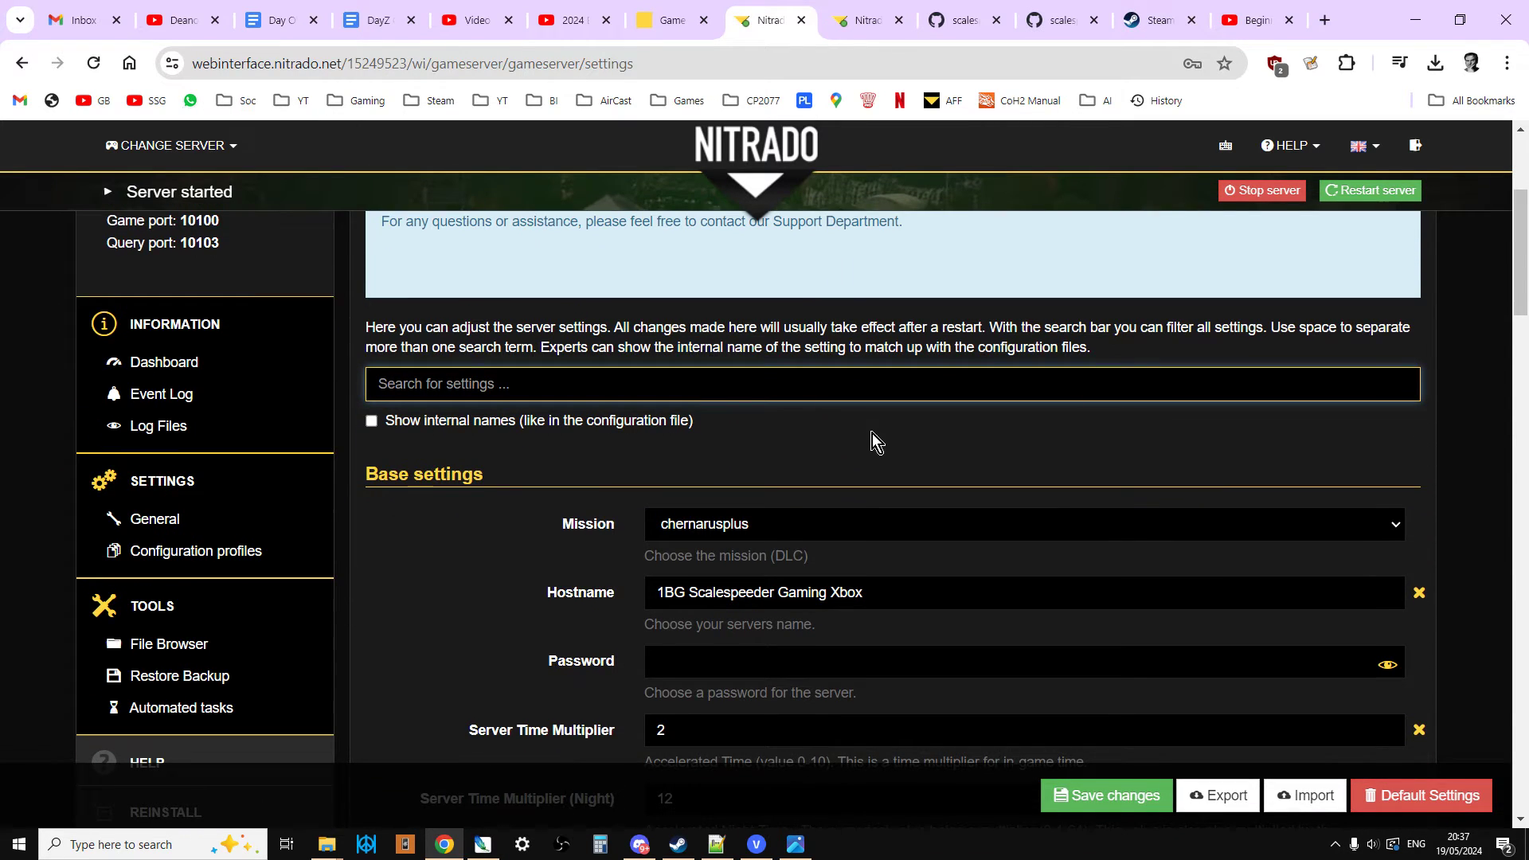
pyautogui.scroll(-3)
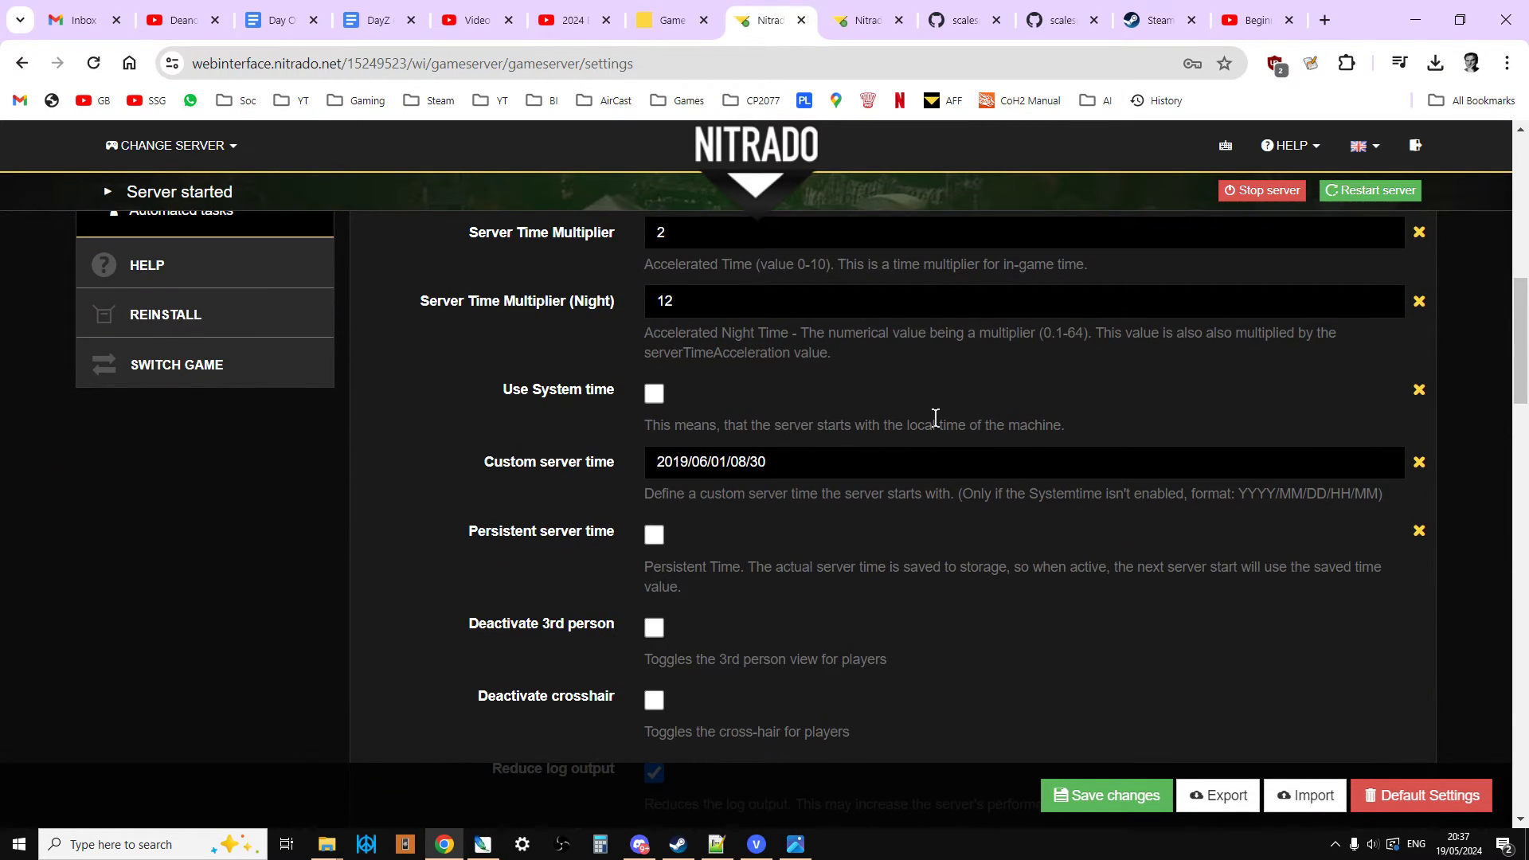
pyautogui.scroll(-3)
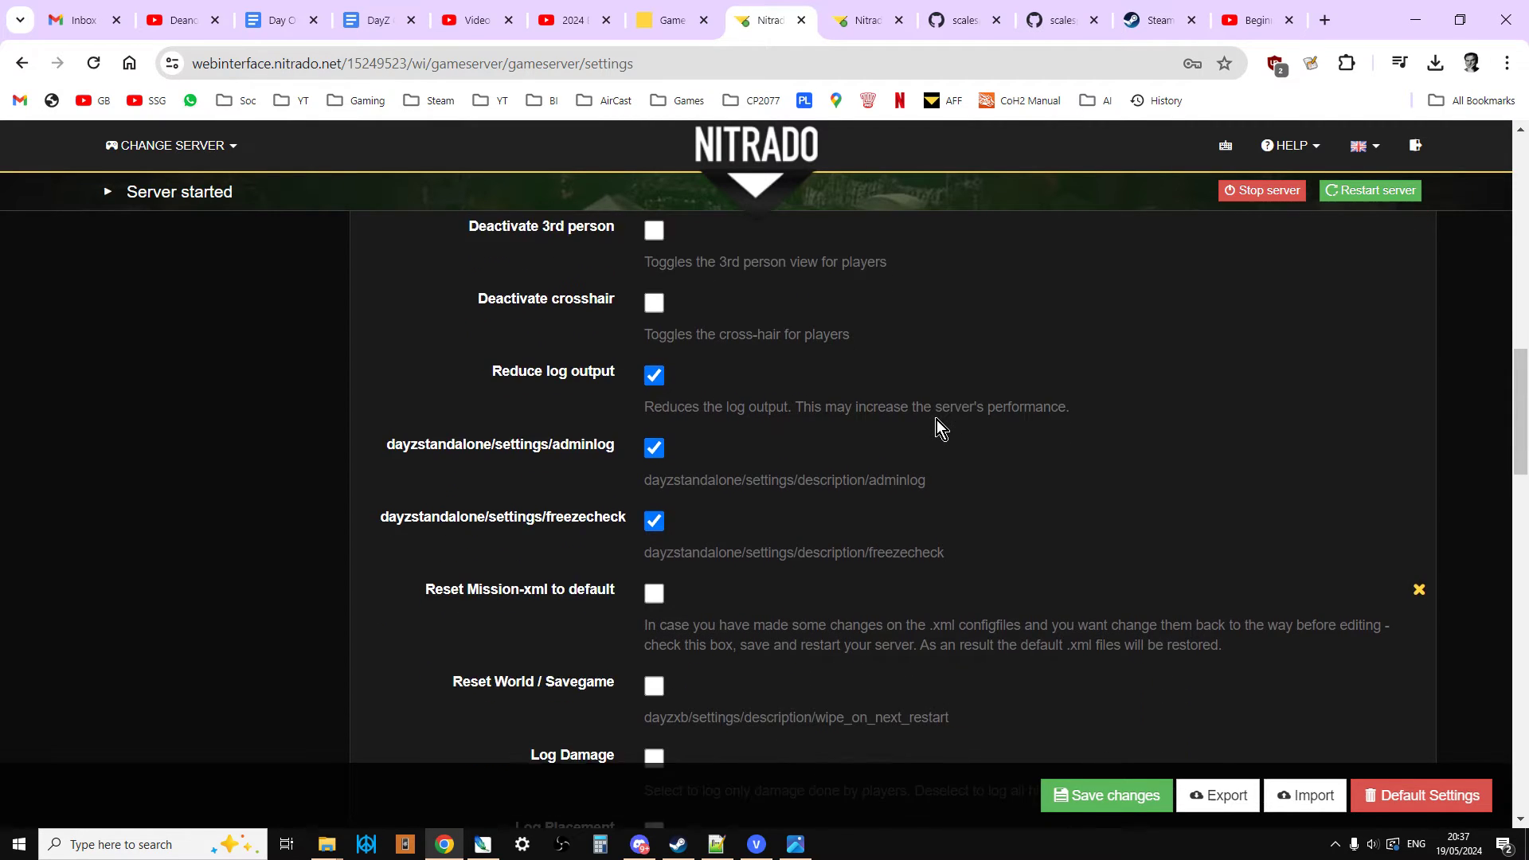
pyautogui.scroll(-3)
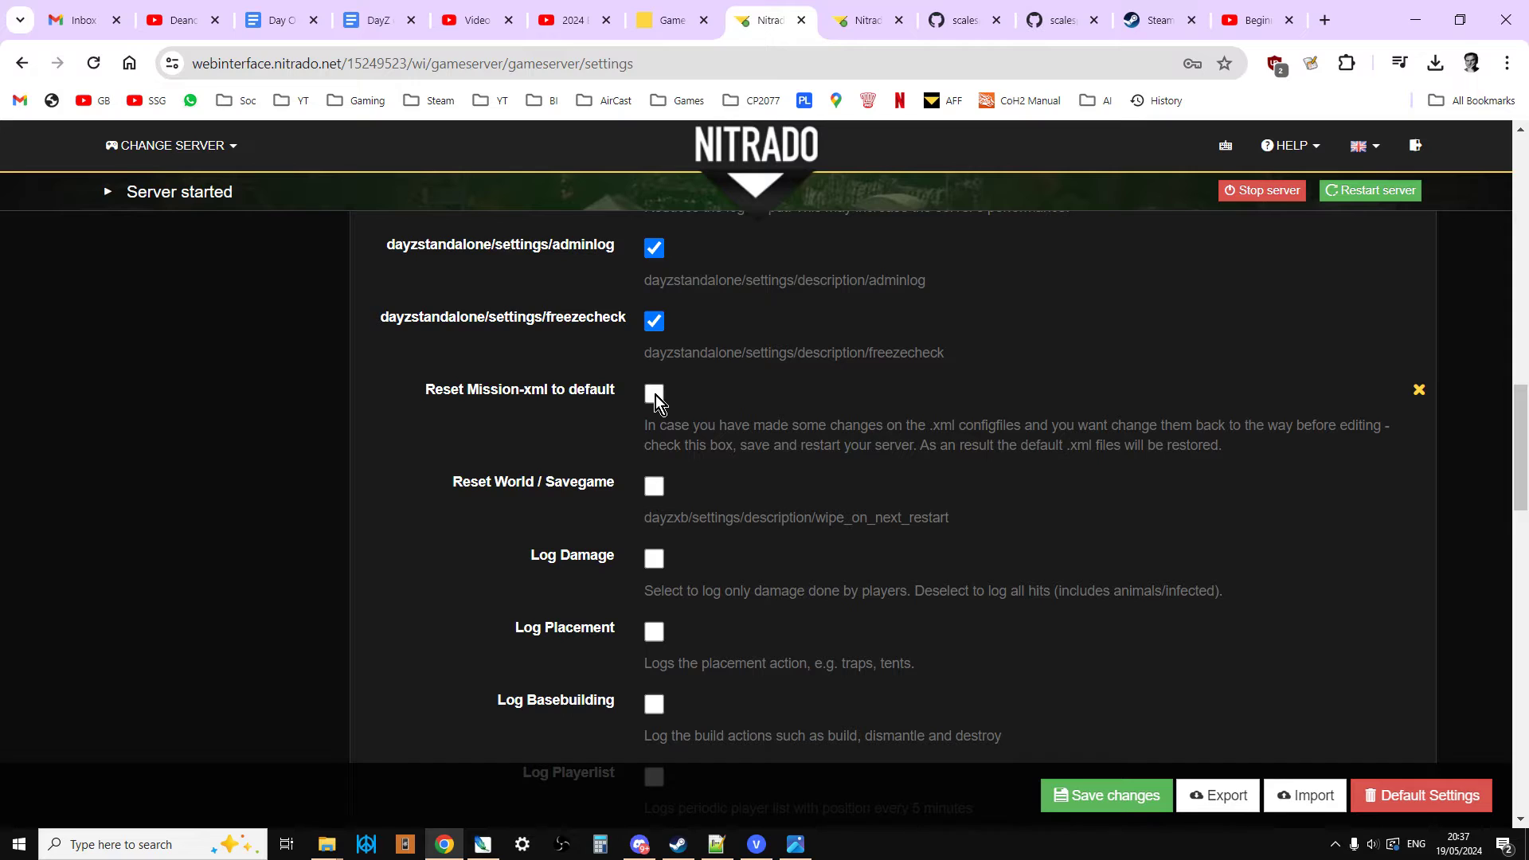
pyautogui.scroll(3)
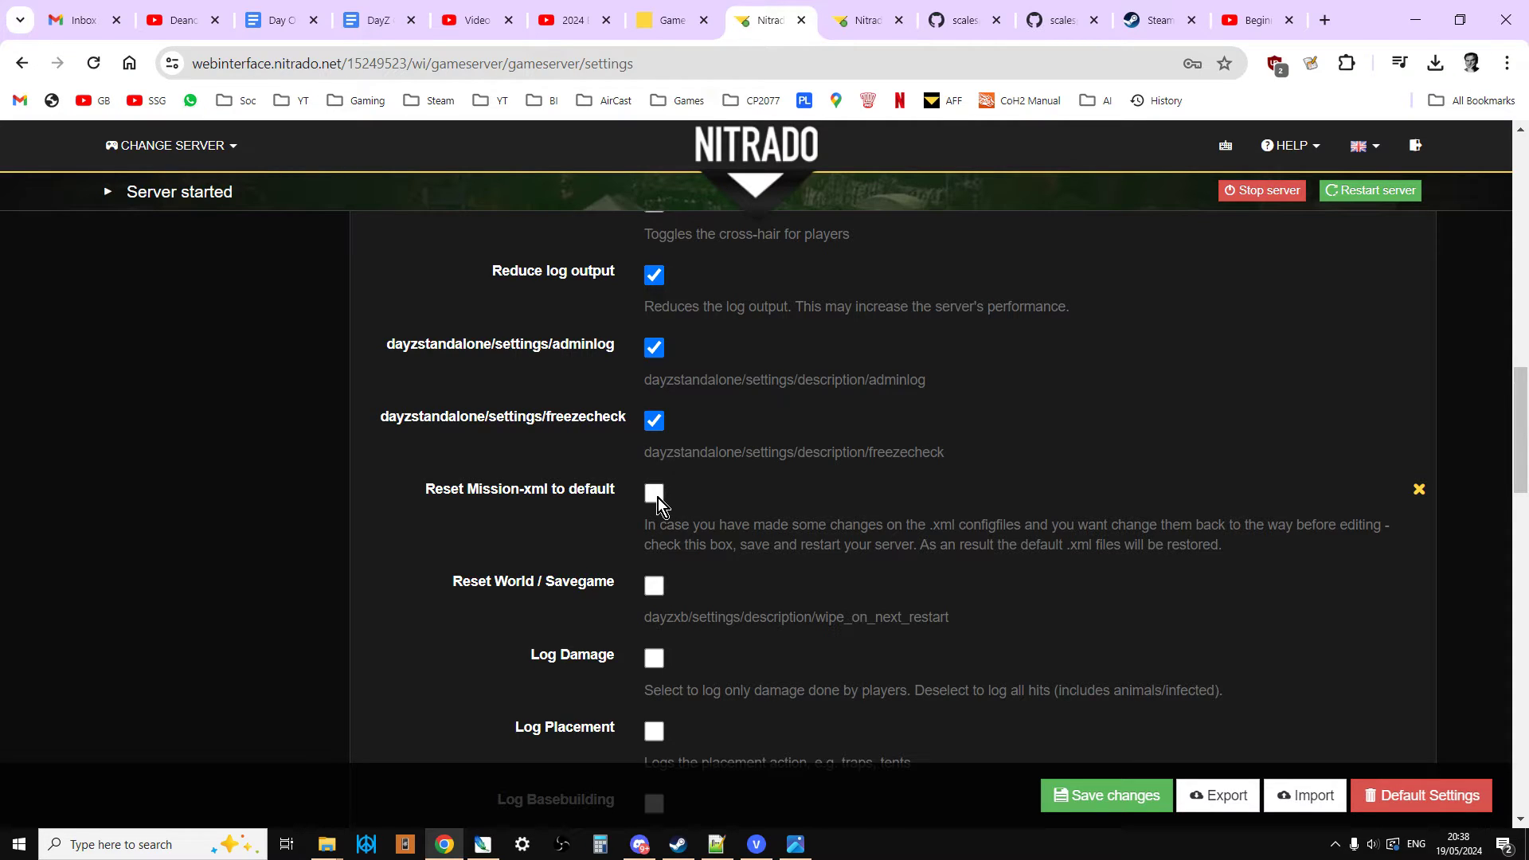
pyautogui.moveTo(655, 514)
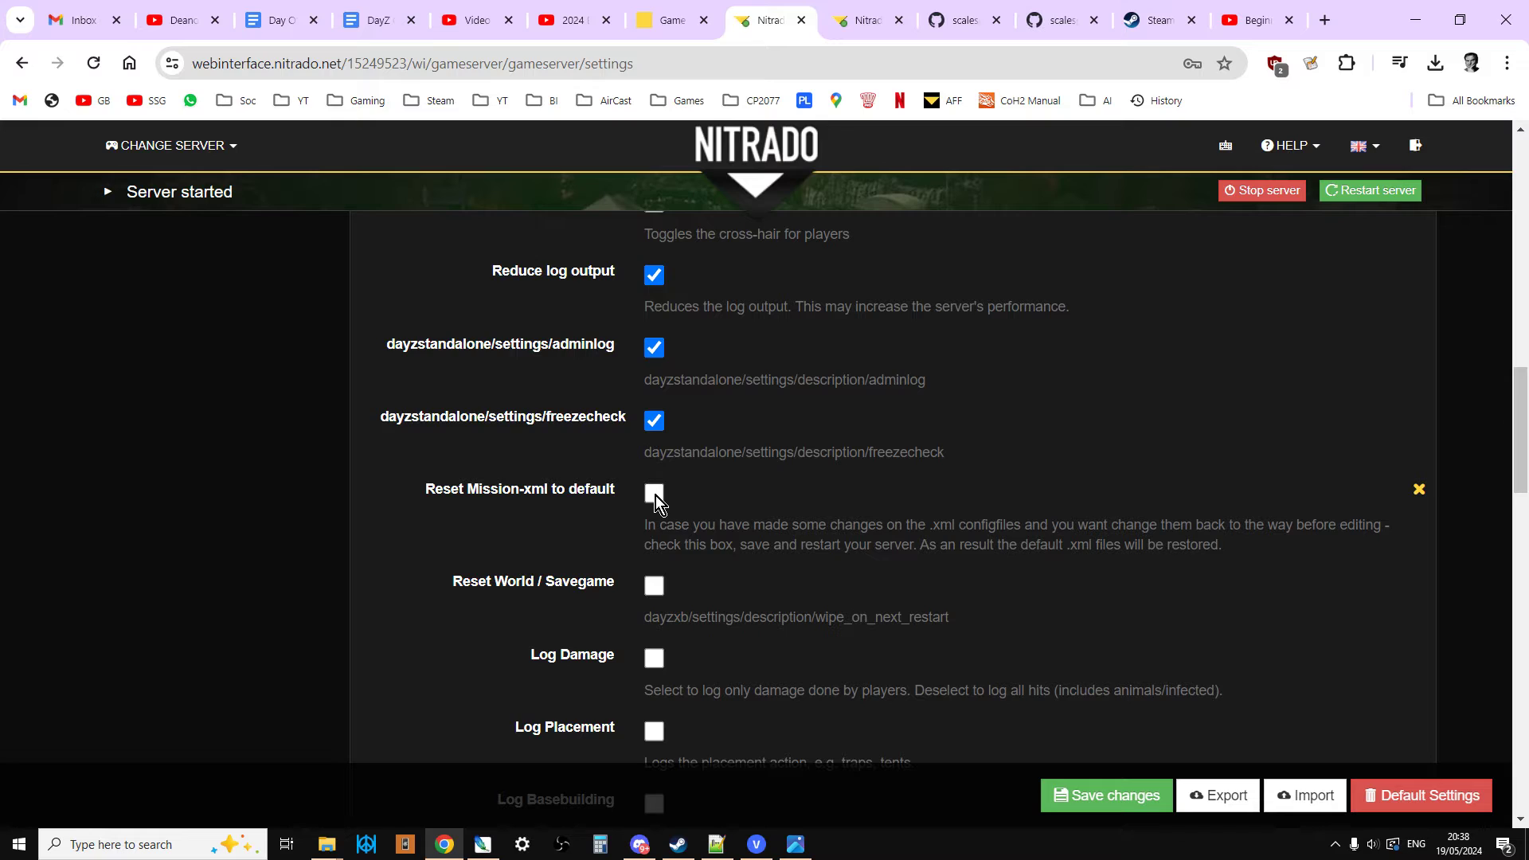
# Tick 'Reset Mission-xml to default' without saving and return to the top of General settings
pyautogui.click(653, 494)
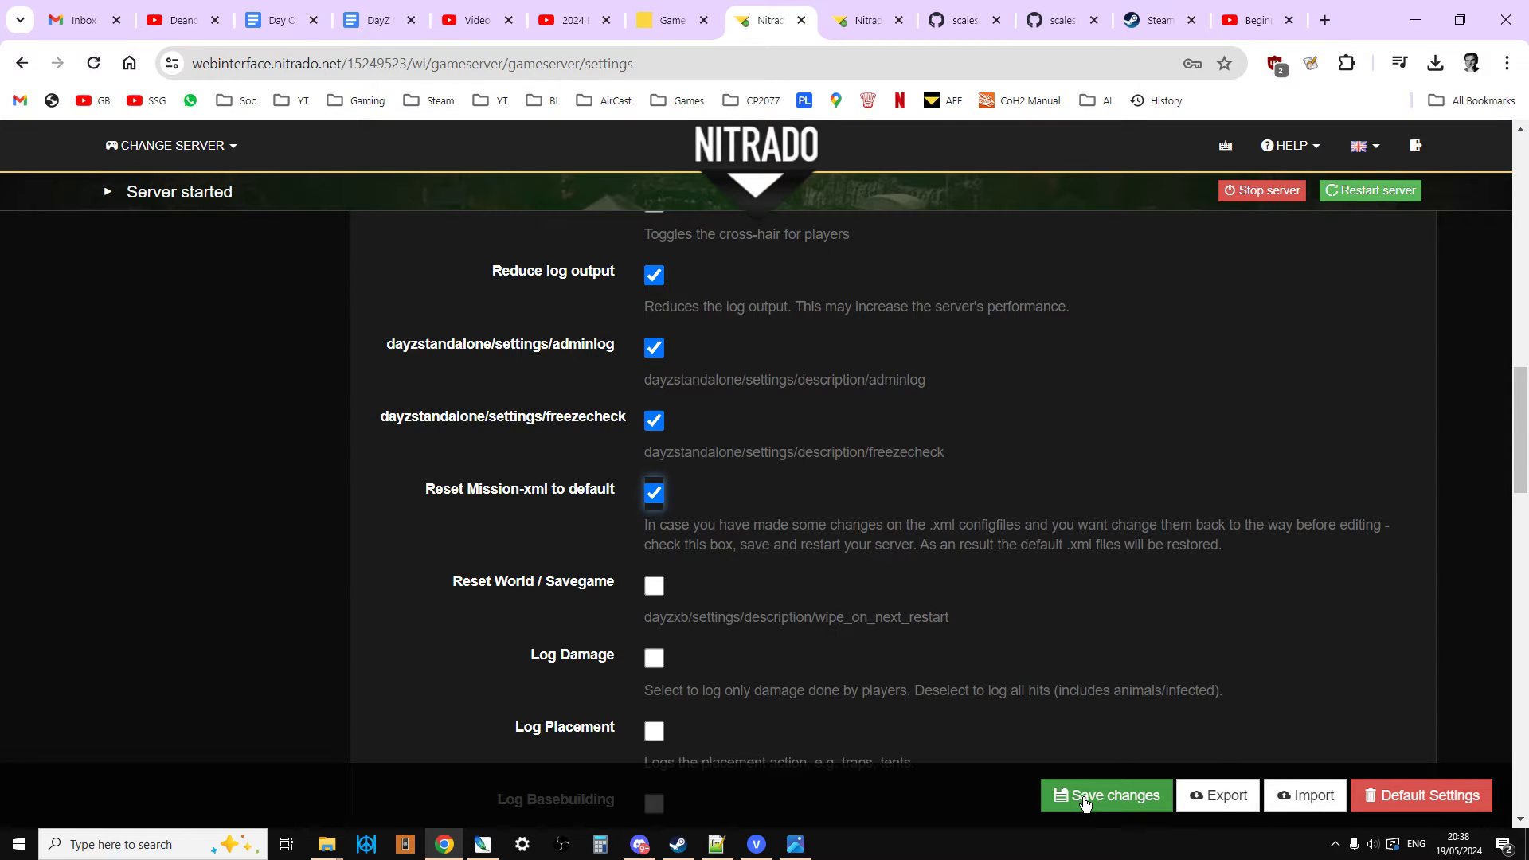
pyautogui.moveTo(1284, 441)
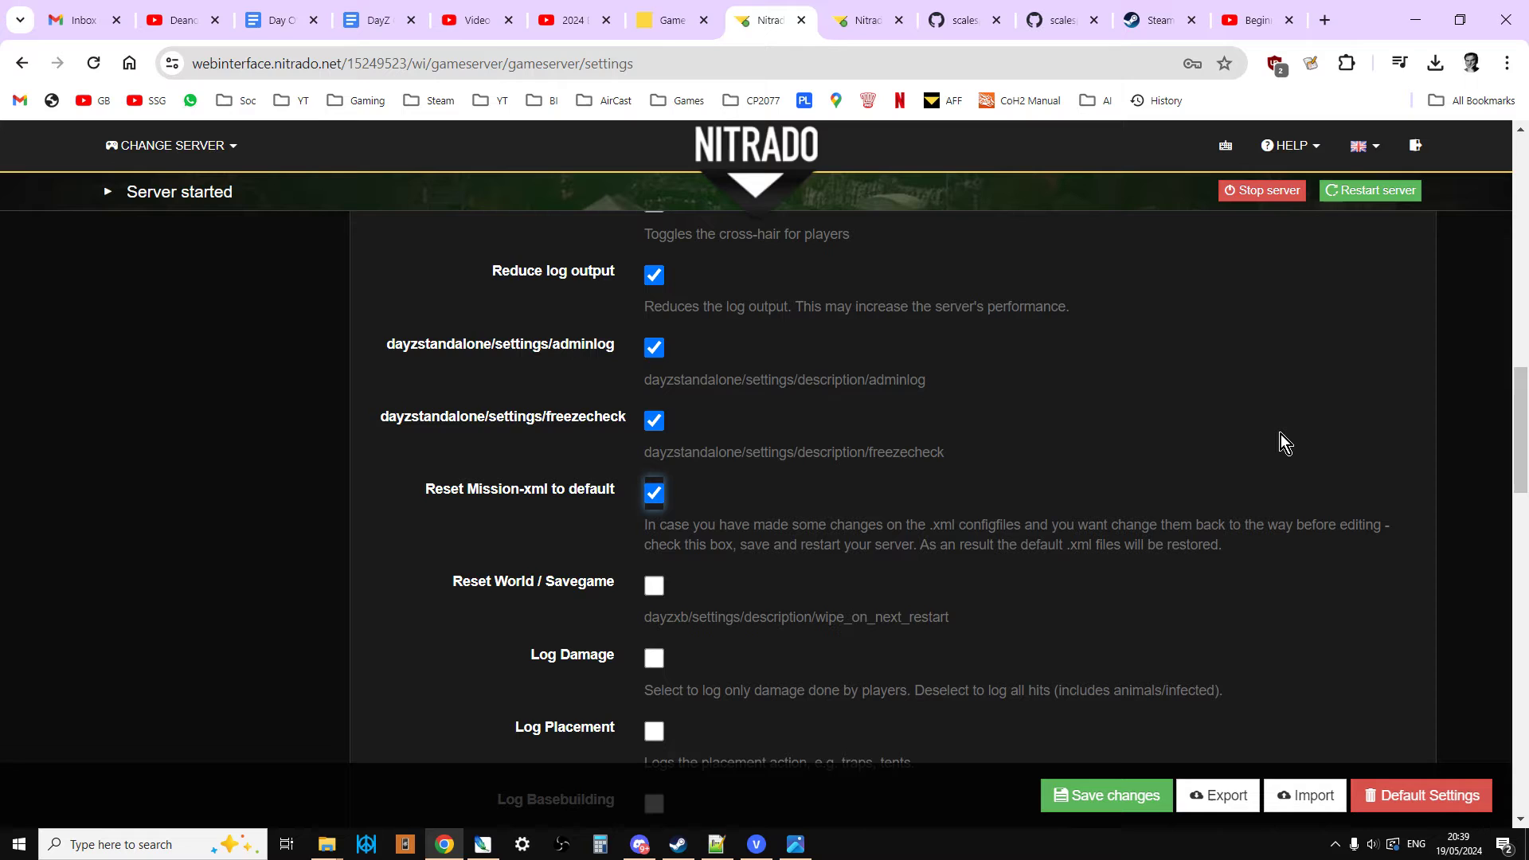
pyautogui.scroll(3)
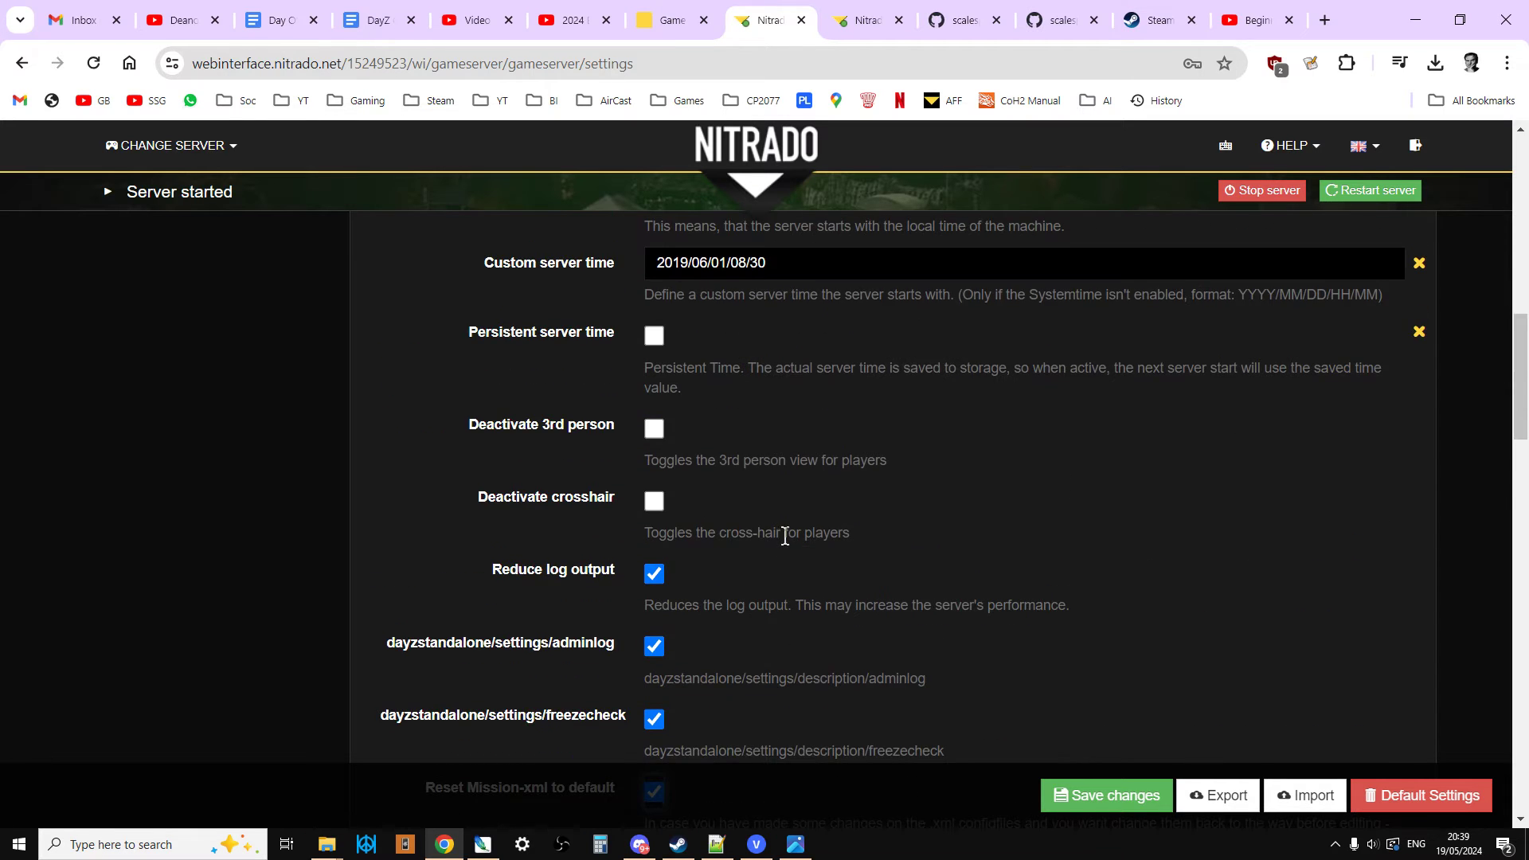
pyautogui.scroll(3)
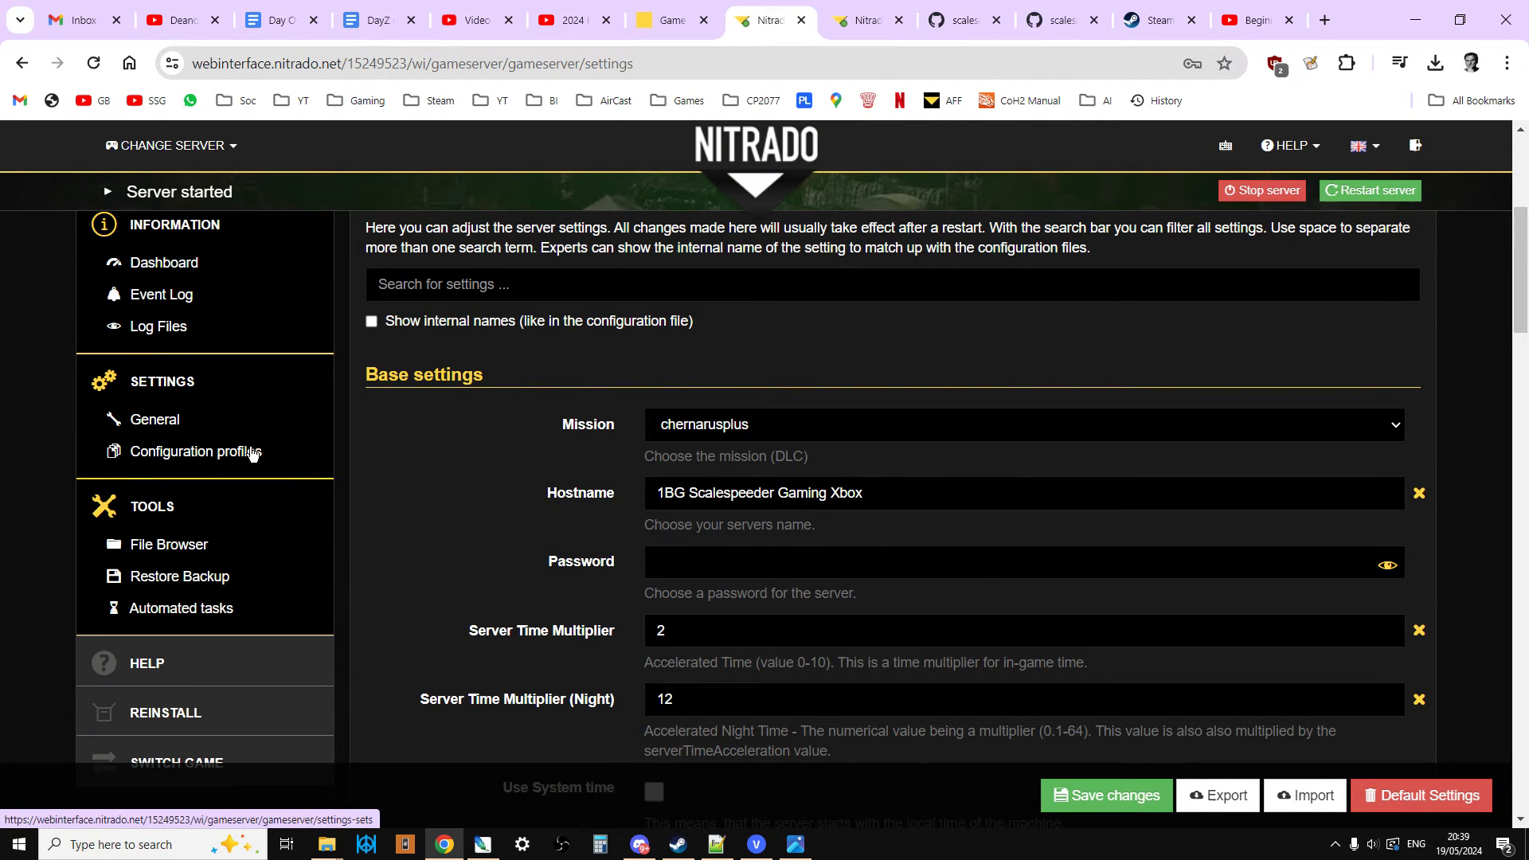
pyautogui.scroll(3)
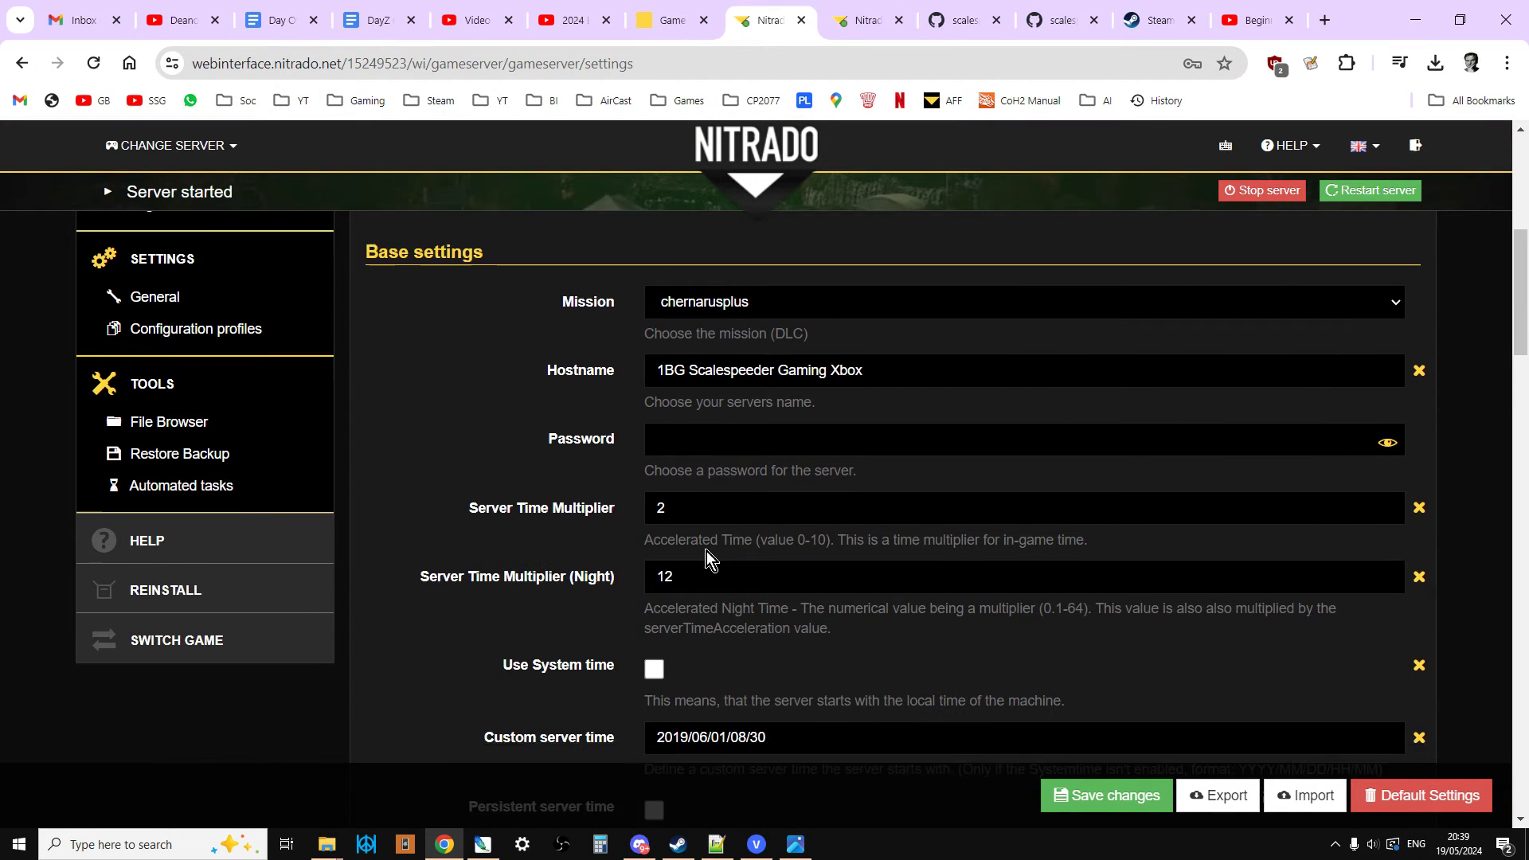
pyautogui.scroll(-3)
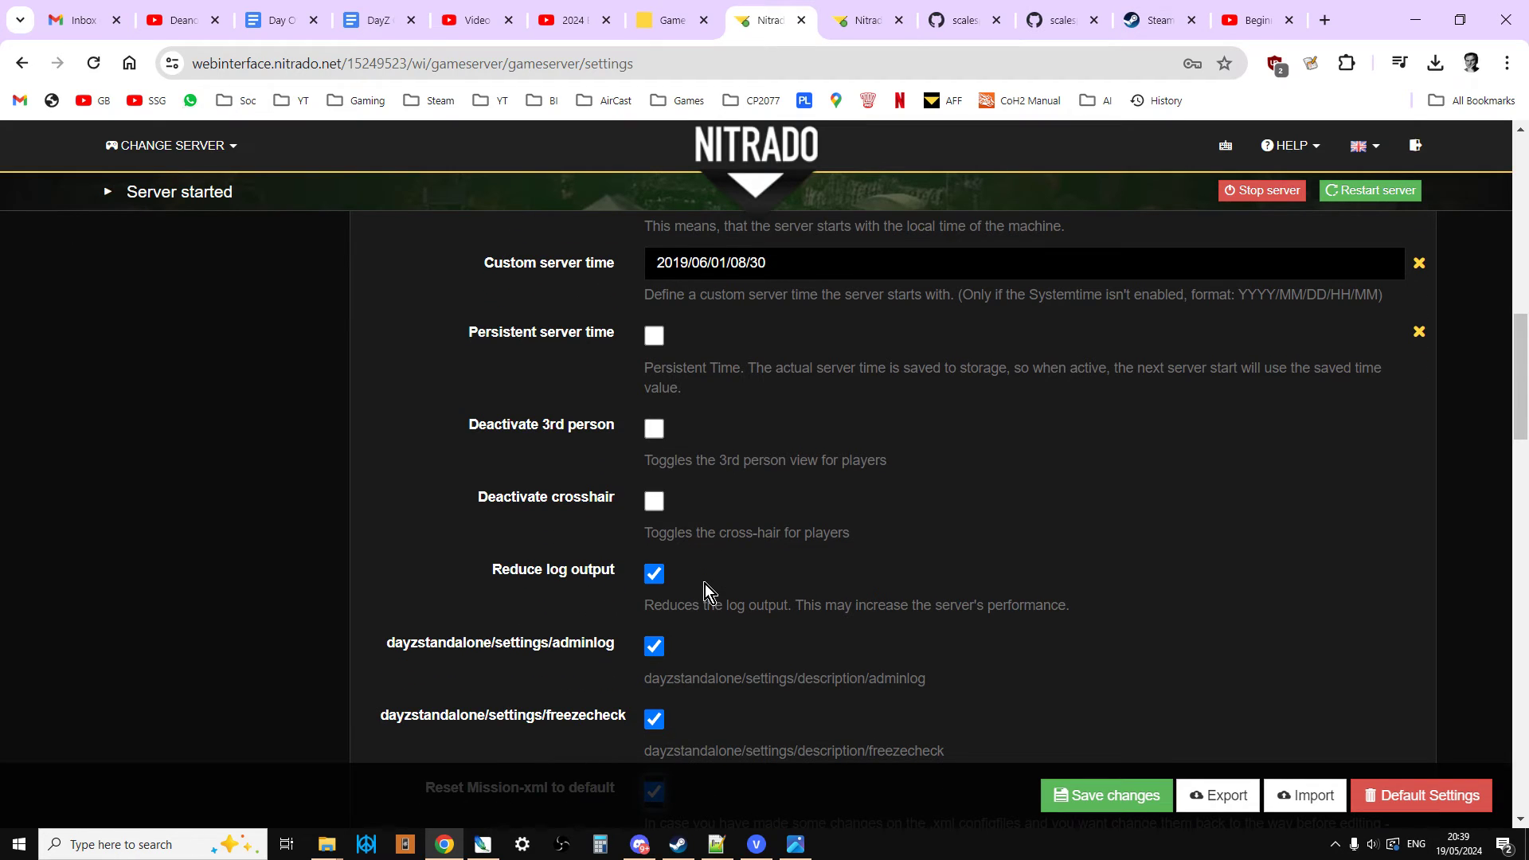
pyautogui.scroll(-3)
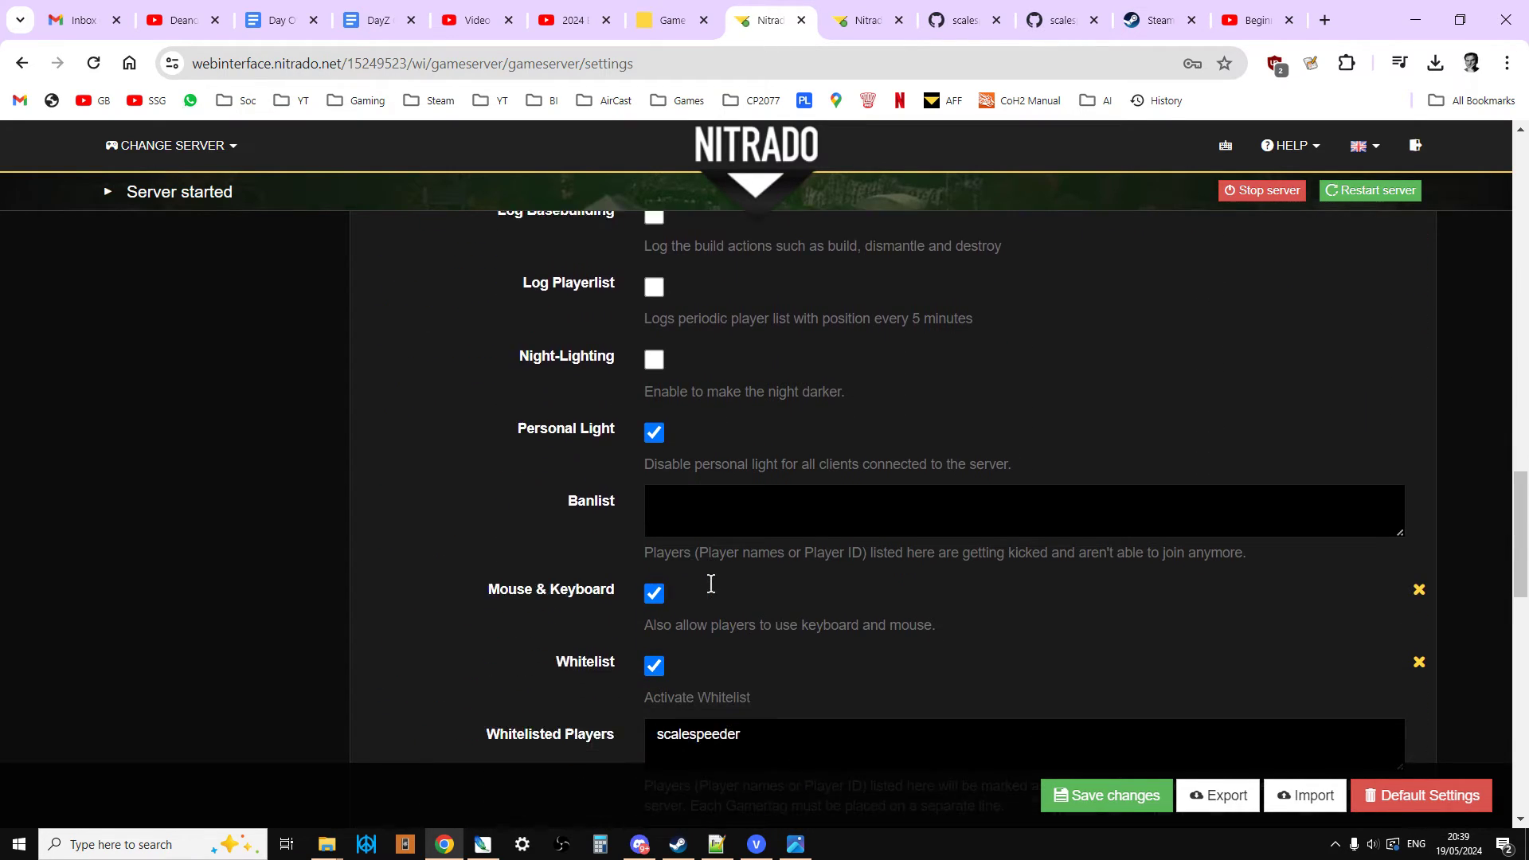
pyautogui.scroll(-3)
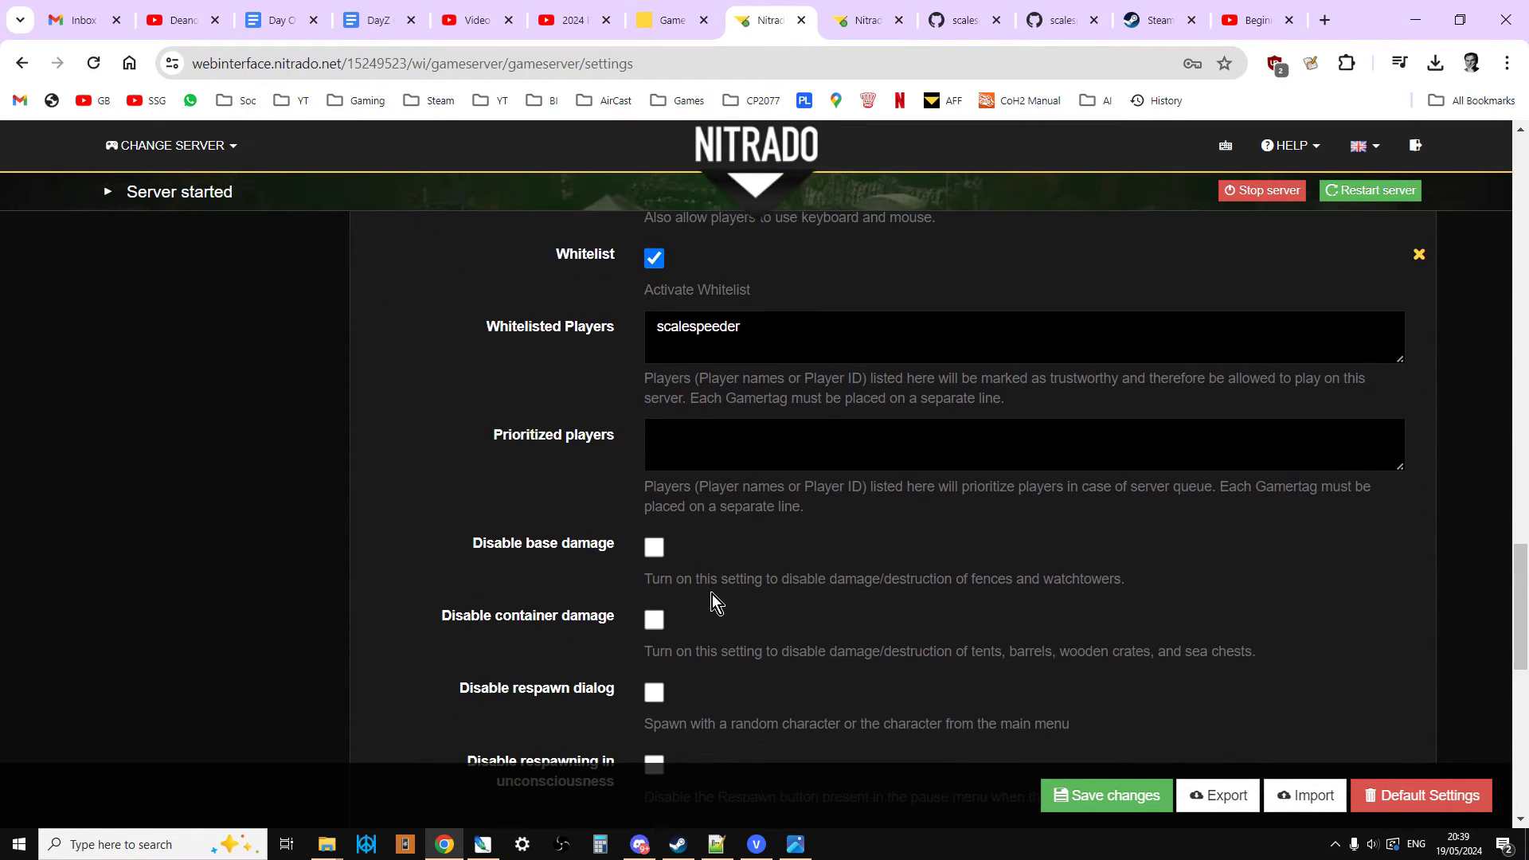
pyautogui.scroll(-3)
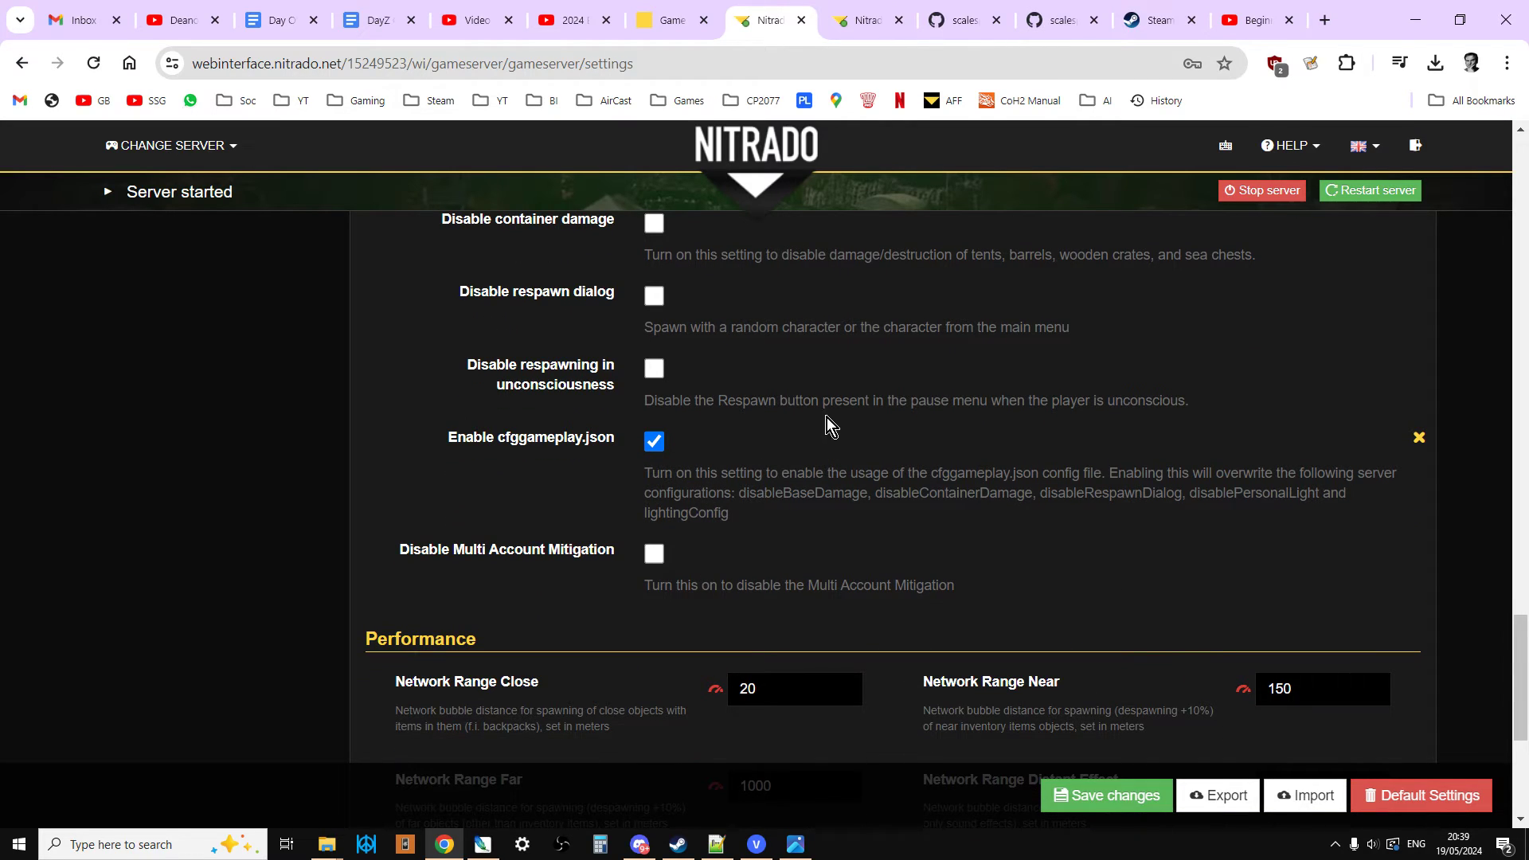
# Untick 'Enable cfggameplay.json' without saving and return to the YouTube playlist tab
pyautogui.click(653, 441)
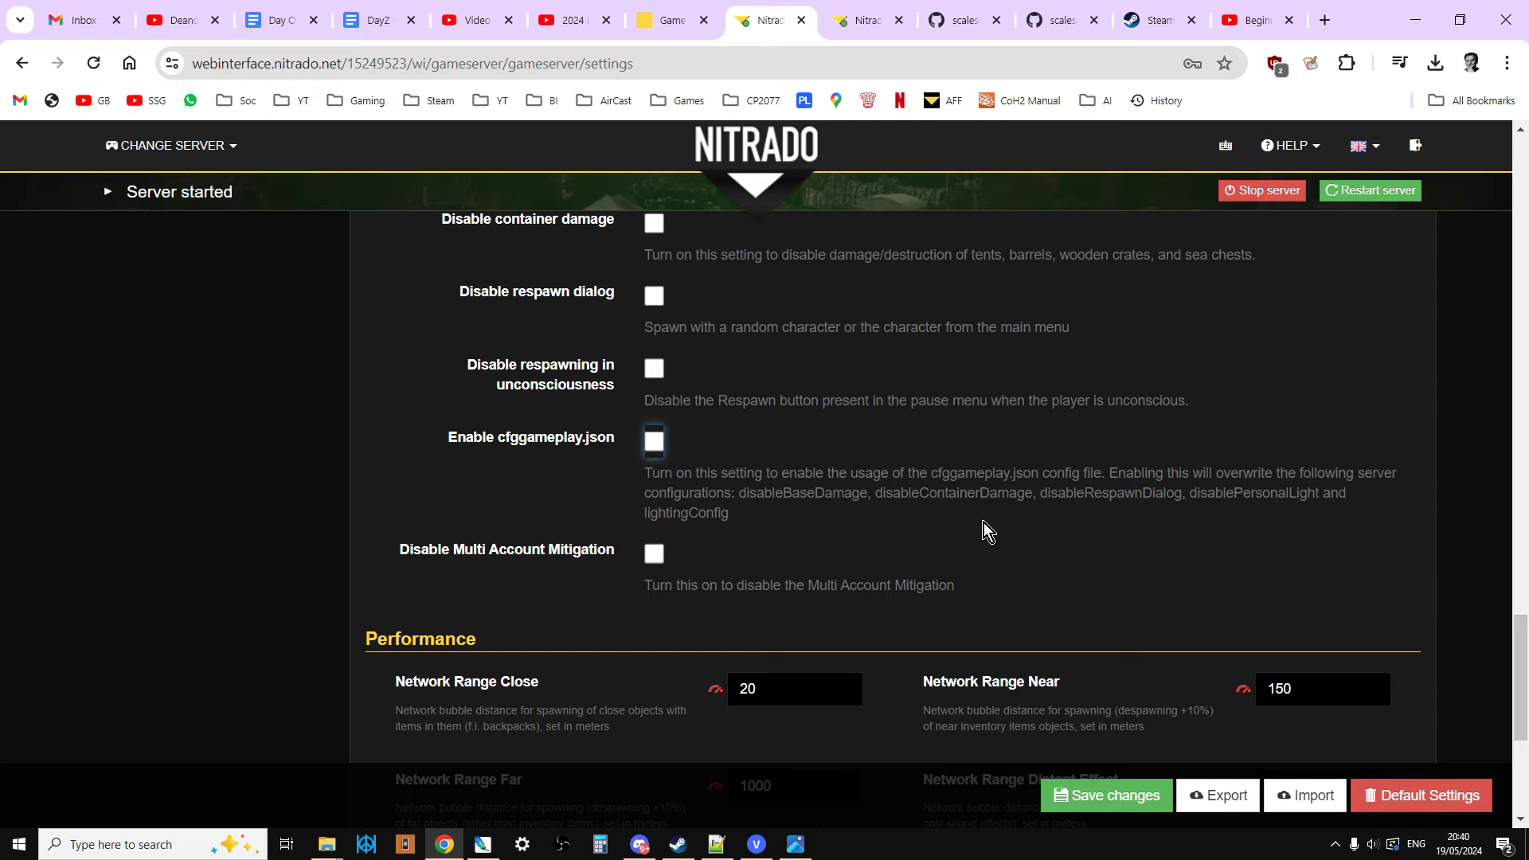
pyautogui.click(570, 19)
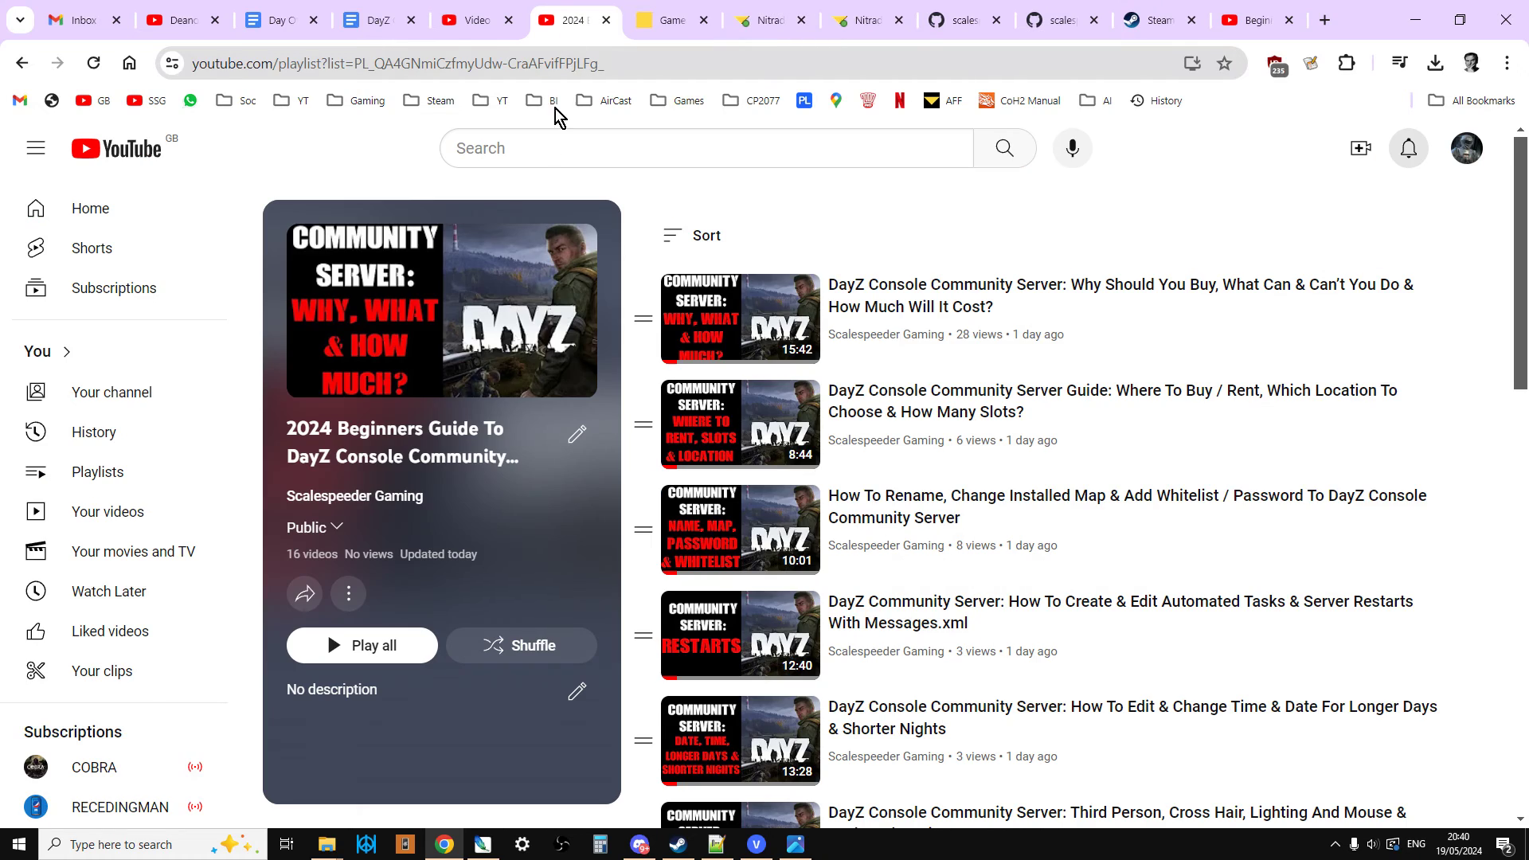
pyautogui.moveTo(952, 228)
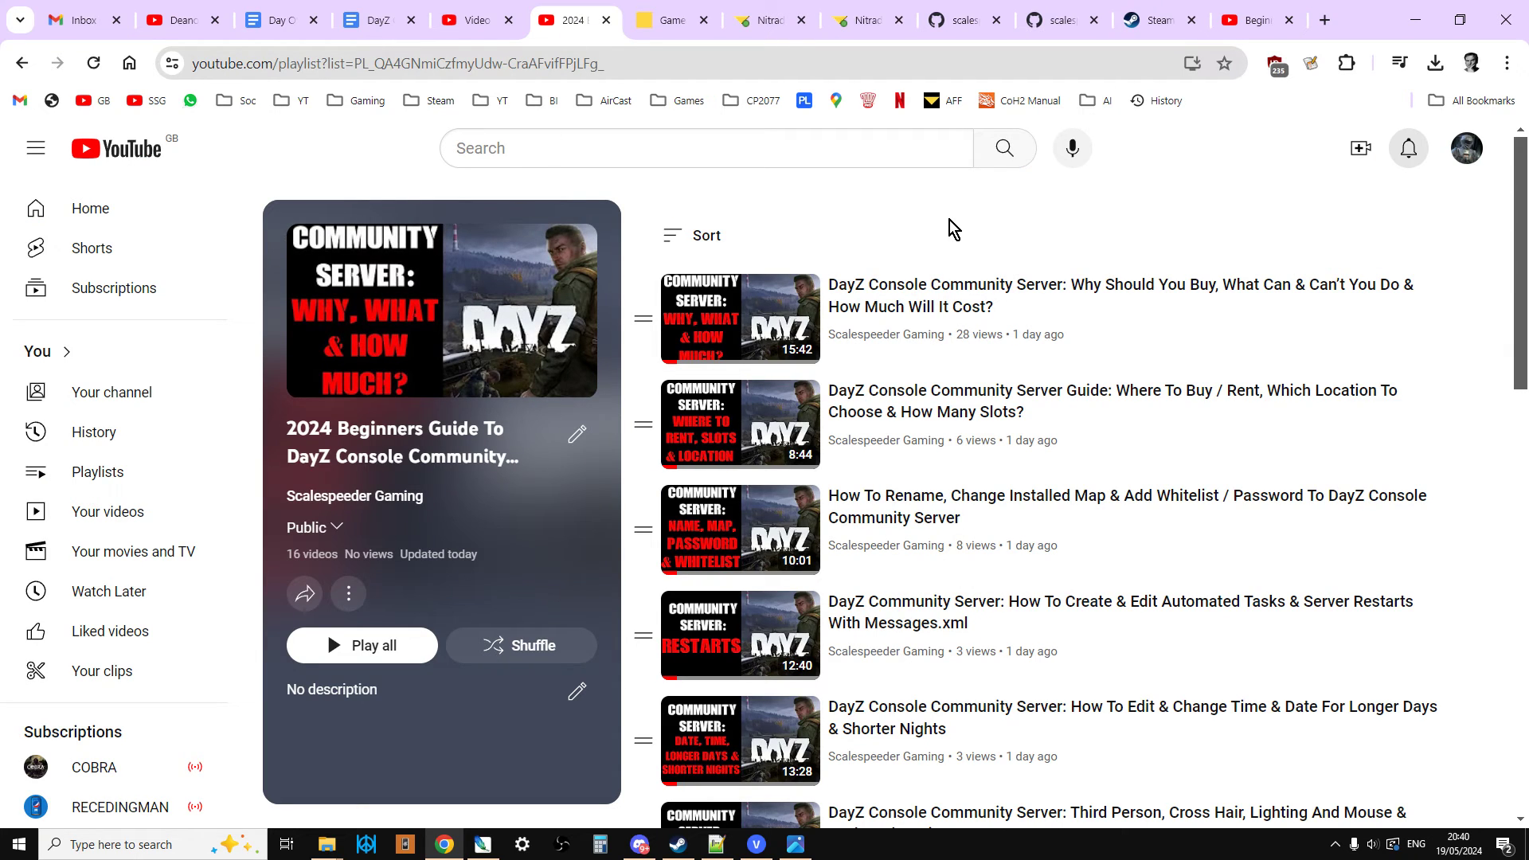